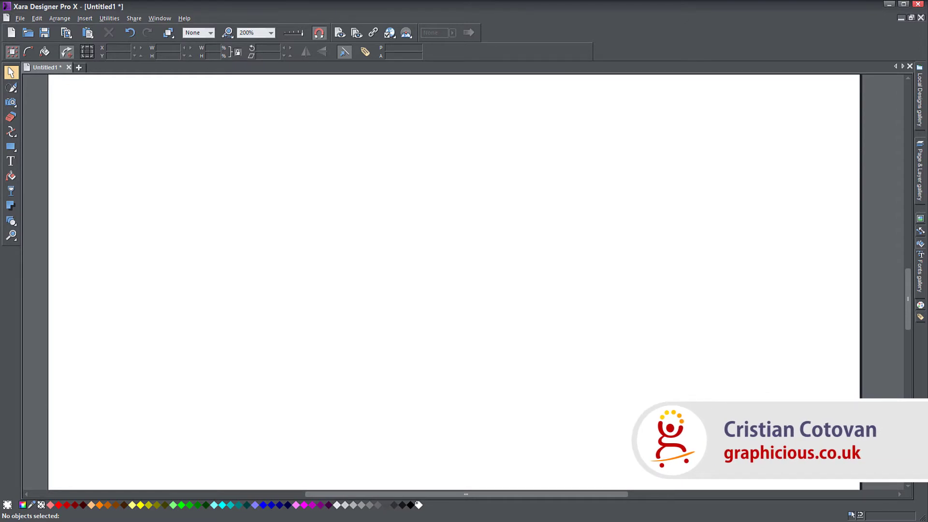
mouse_move(10, 205)
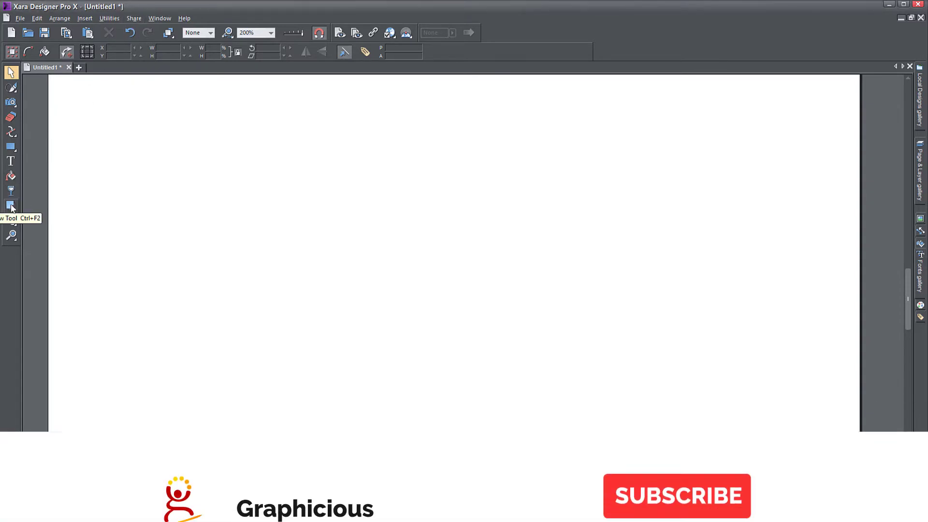
Draw a rectangle with the Rectangle Tool and fill it with the pink swatch
click(676, 494)
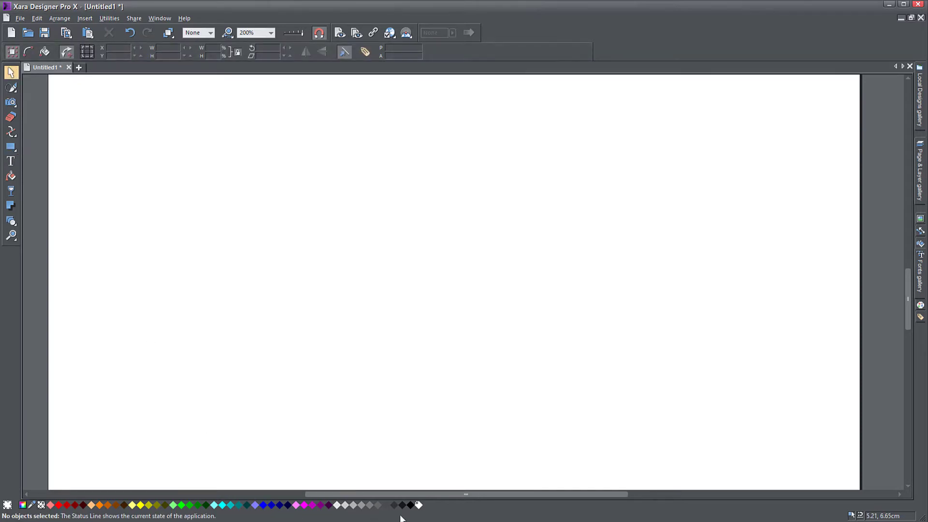
click(10, 146)
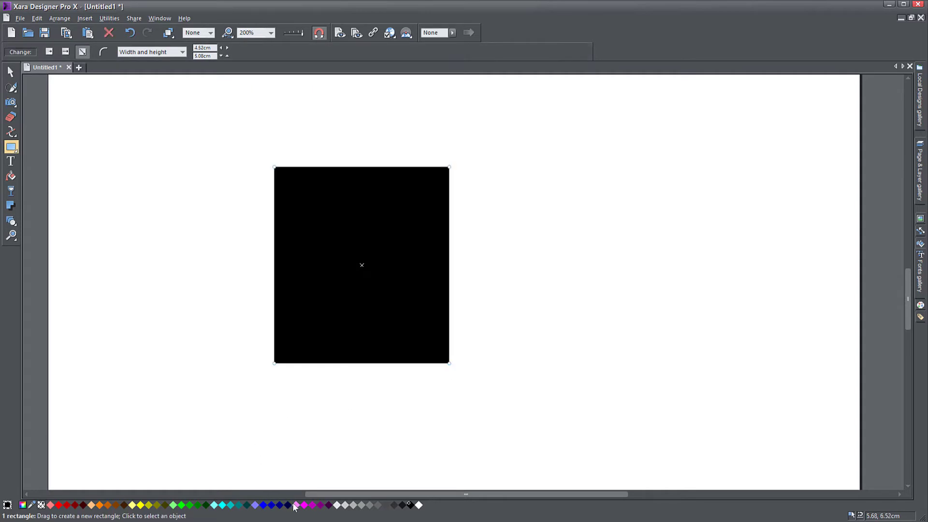
click(295, 505)
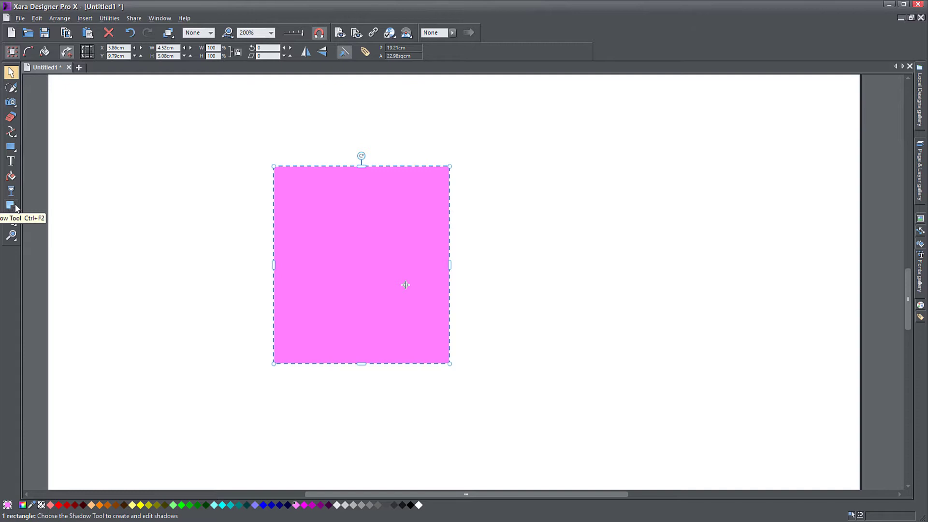
Apply a Wall Shadow to the pink rectangle with the Shadow Tool
click(11, 205)
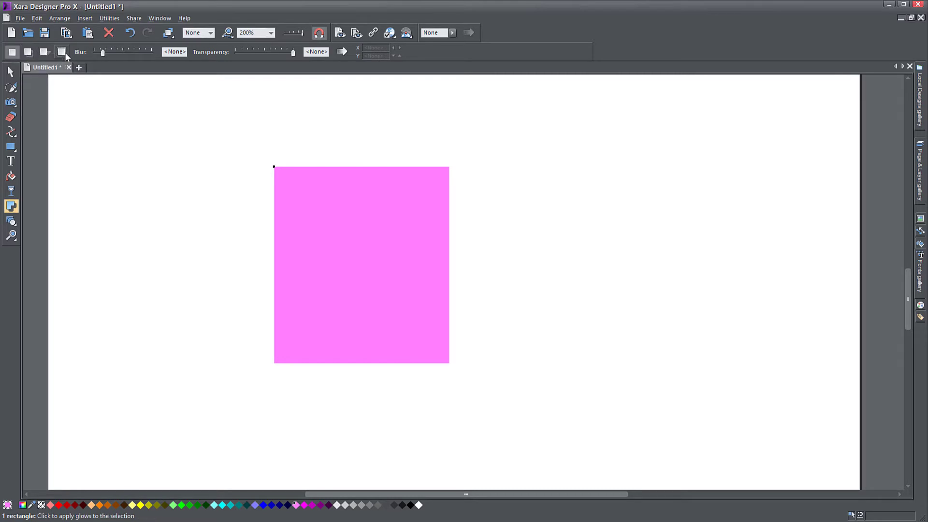
mouse_move(62, 52)
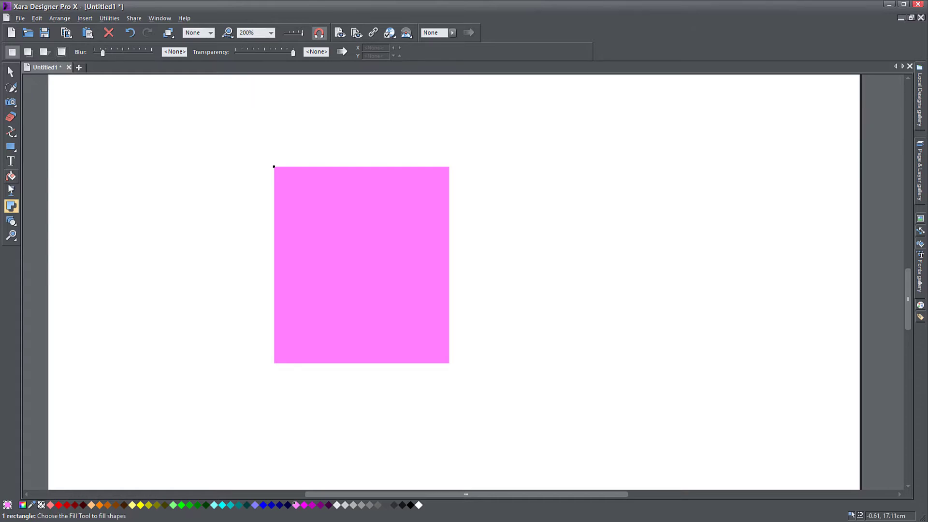
click(28, 51)
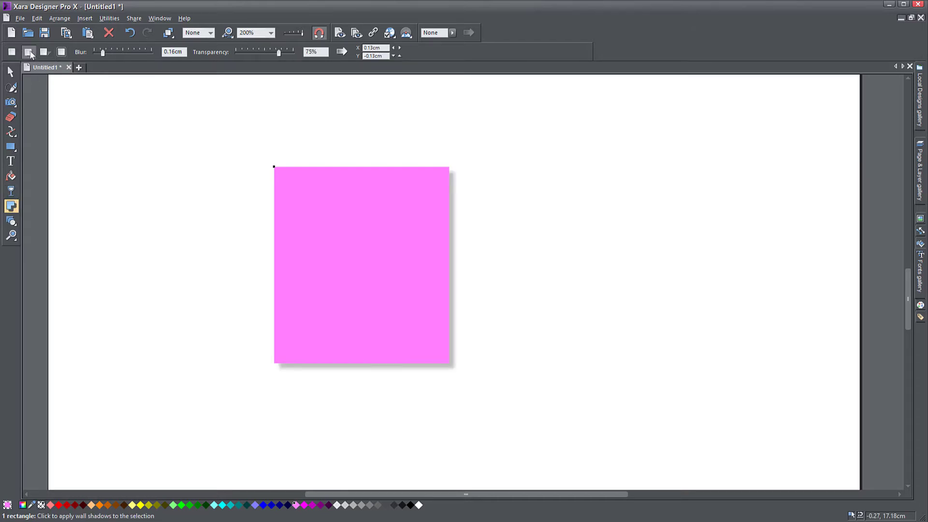
mouse_move(365, 217)
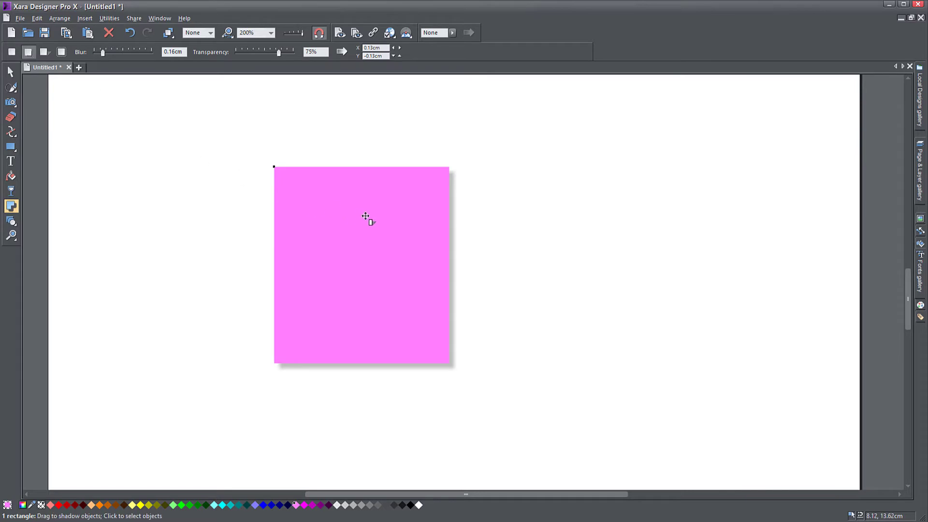
mouse_move(455, 376)
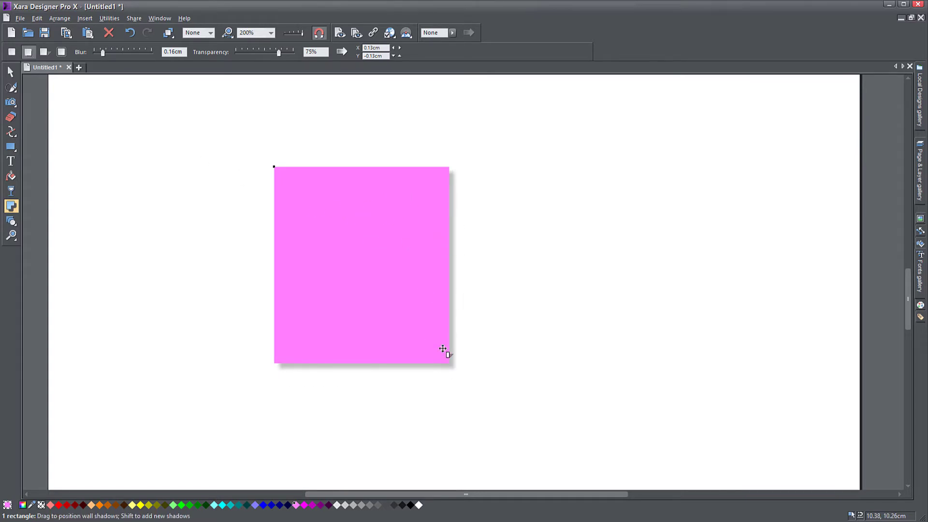
mouse_move(452, 220)
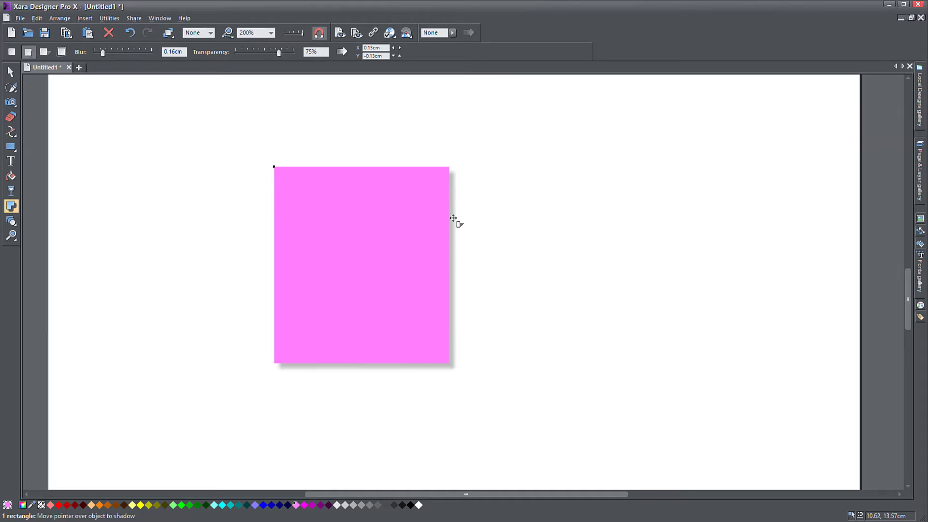
mouse_move(391, 223)
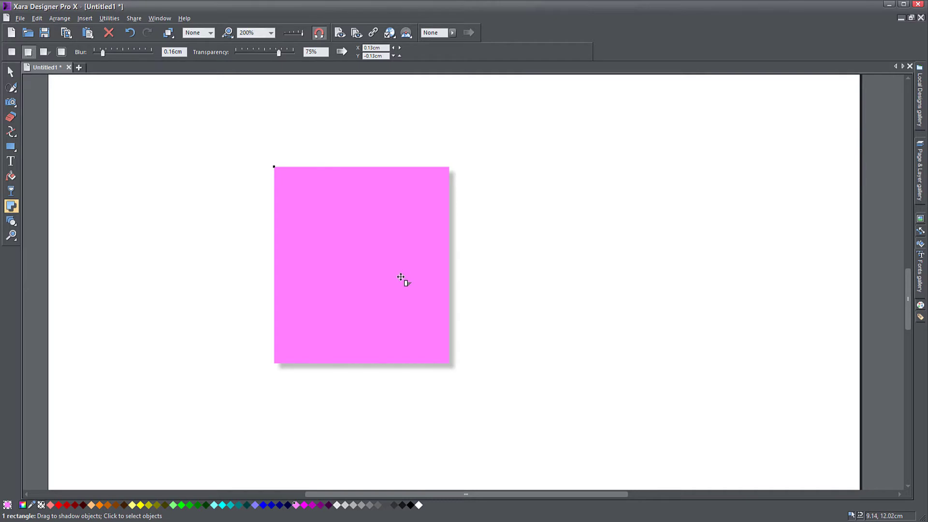
Drag the wall shadow around, leaving it offset well below and right of the rectangle
drag(400, 278, 328, 278)
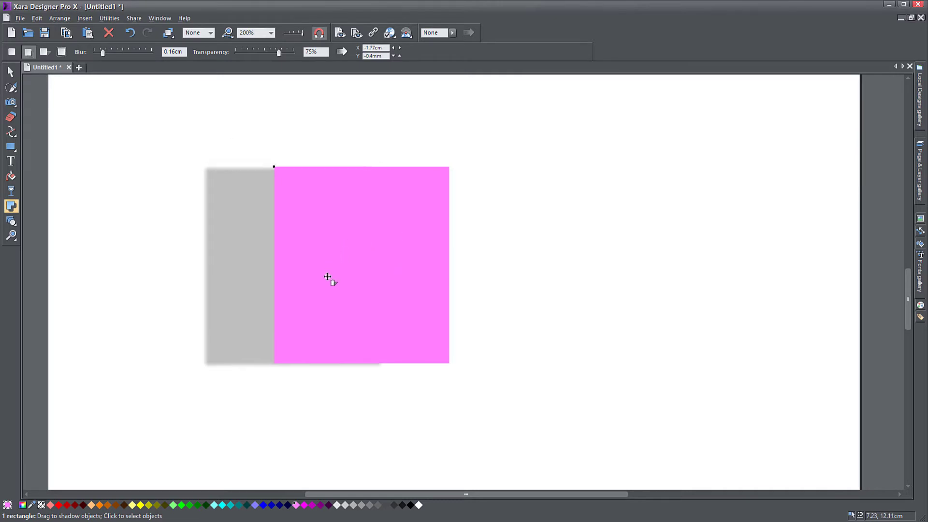
drag(328, 278, 439, 257)
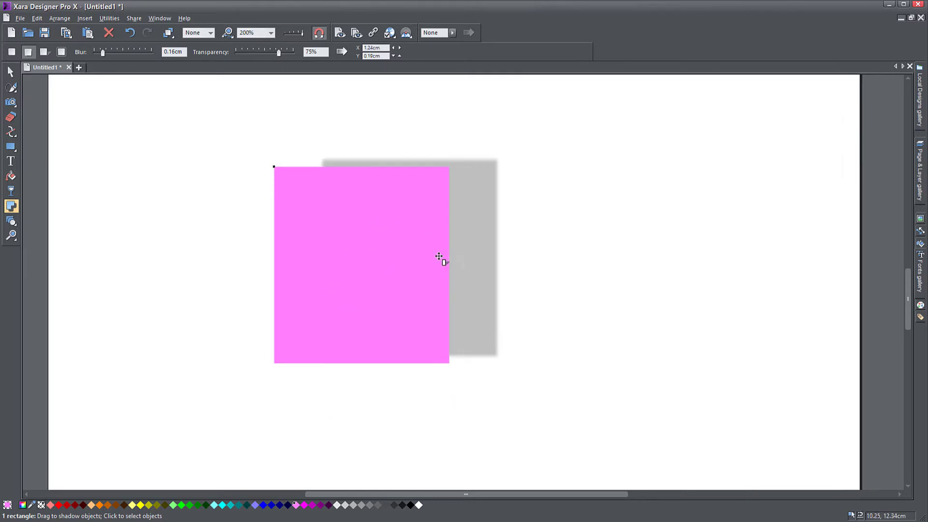
drag(438, 257, 491, 291)
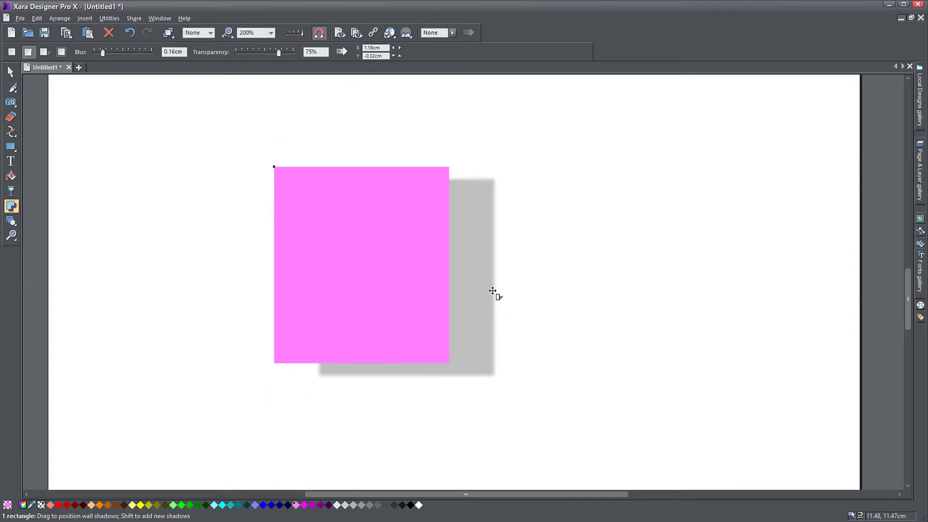
drag(491, 291, 455, 294)
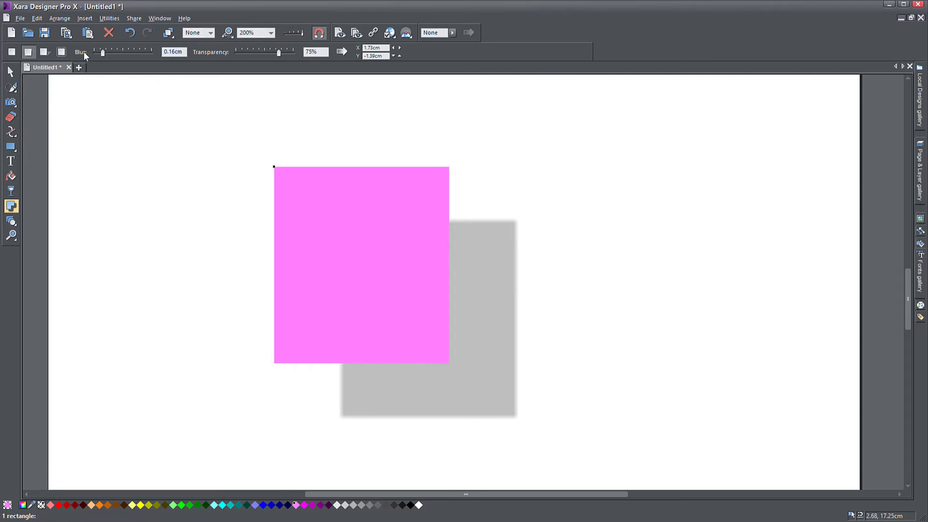
mouse_move(103, 54)
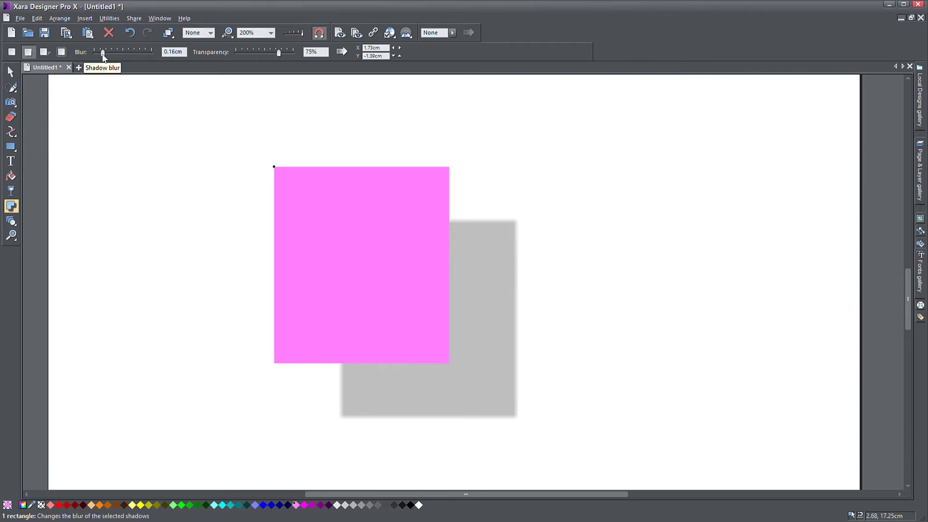
Raise the shadow blur to about 0.69cm for softer edges
drag(102, 52, 114, 52)
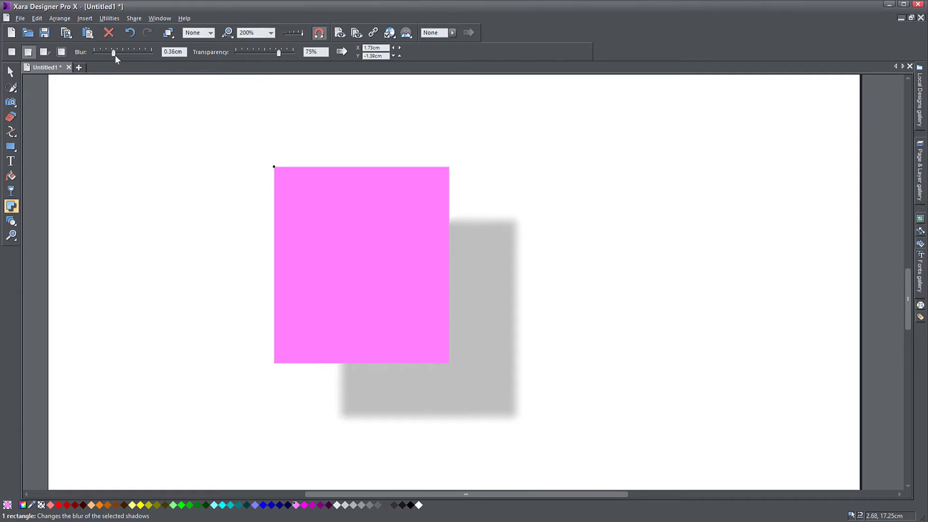
drag(113, 52, 132, 52)
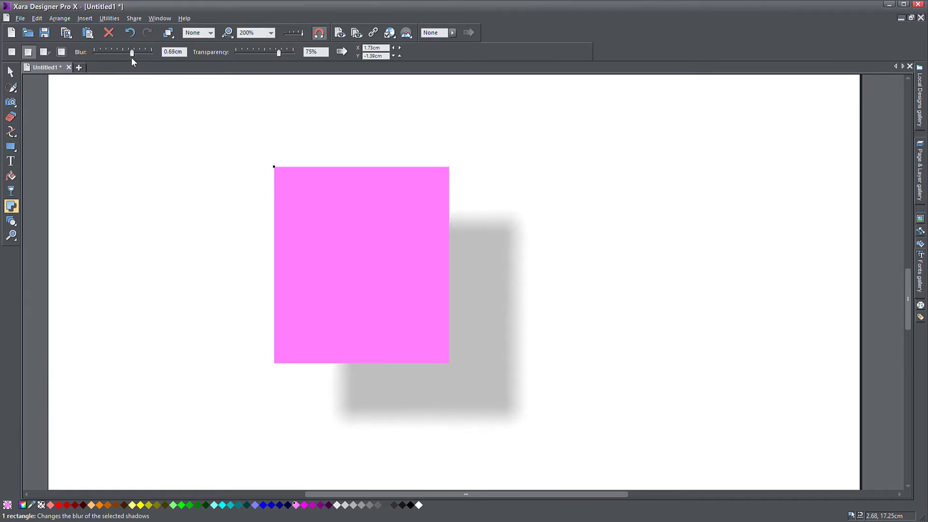
mouse_move(247, 65)
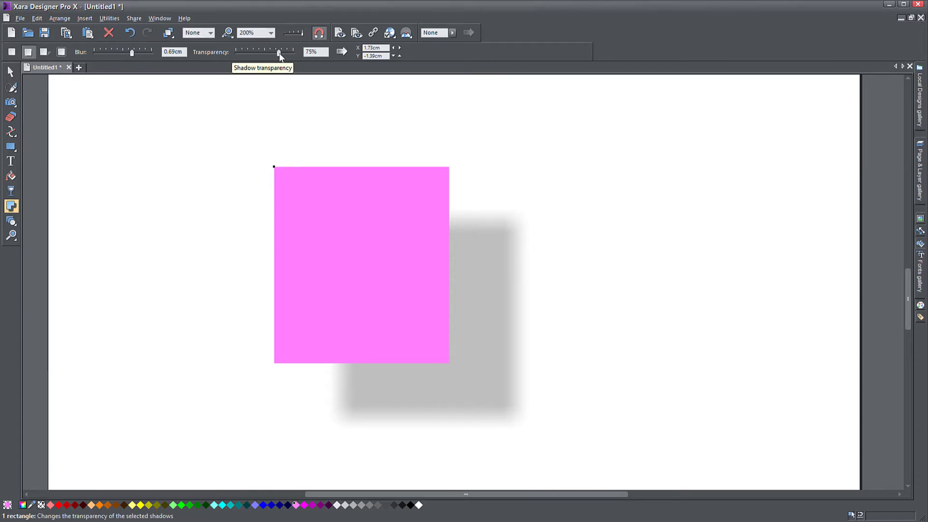
Adjust the shadow transparency back and forth, settling at about 49%
drag(279, 52, 260, 52)
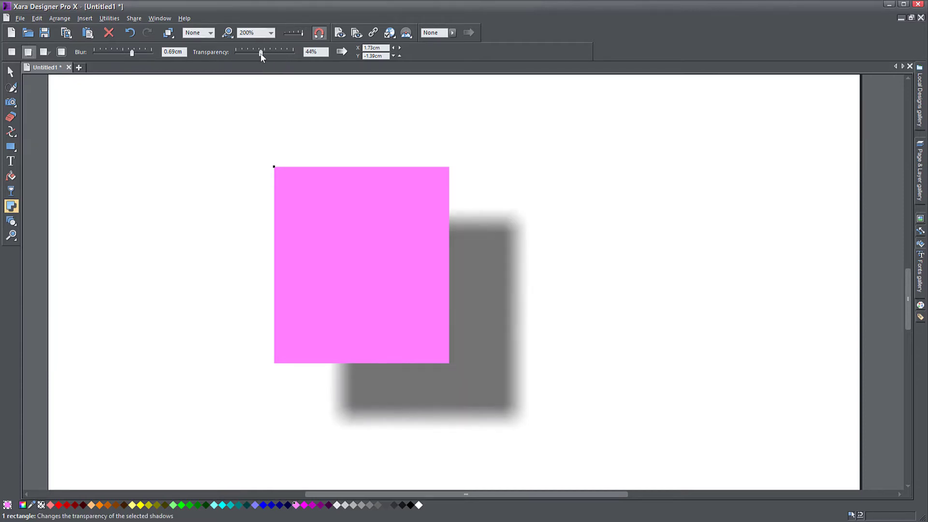
drag(260, 52, 253, 52)
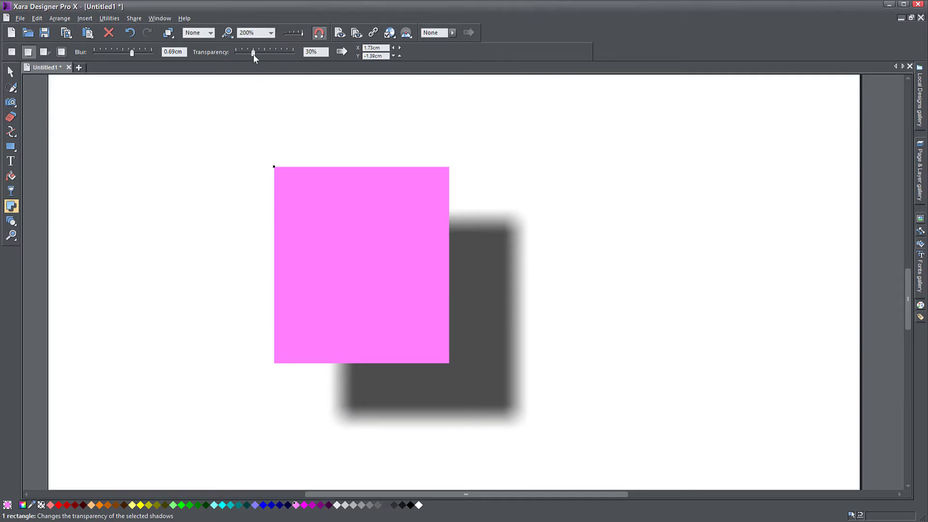
drag(253, 52, 256, 52)
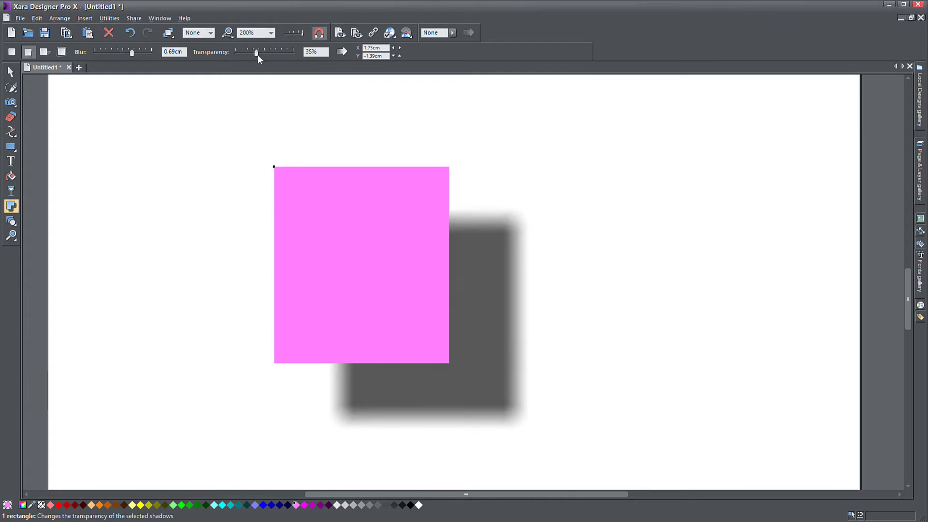
drag(255, 52, 288, 53)
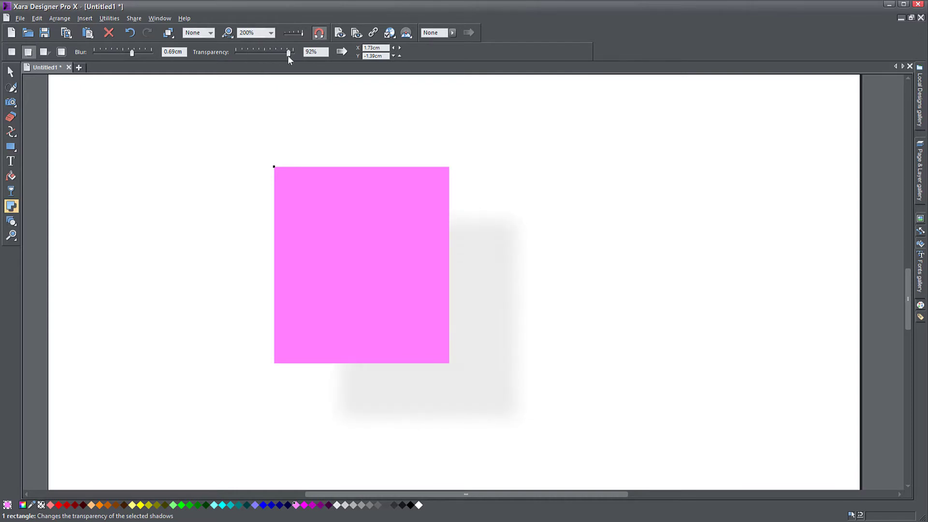
drag(288, 53, 260, 52)
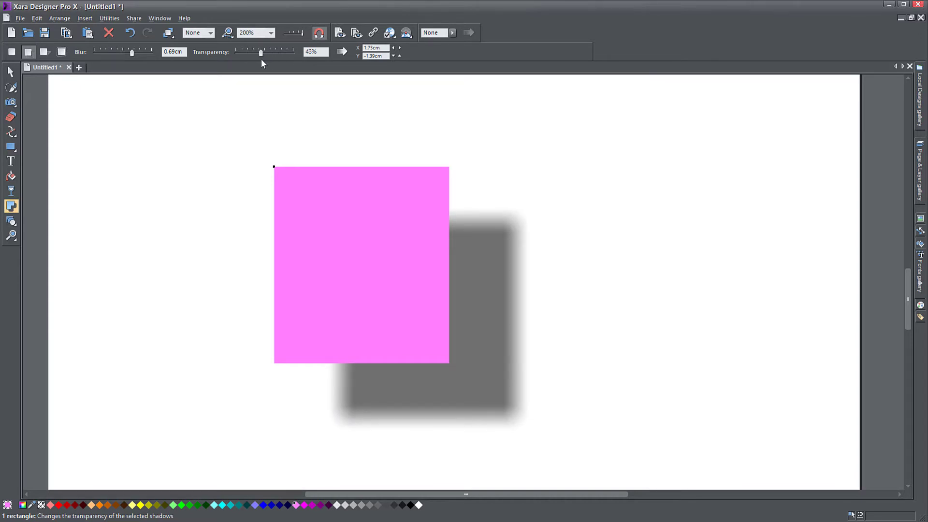
drag(260, 51, 265, 51)
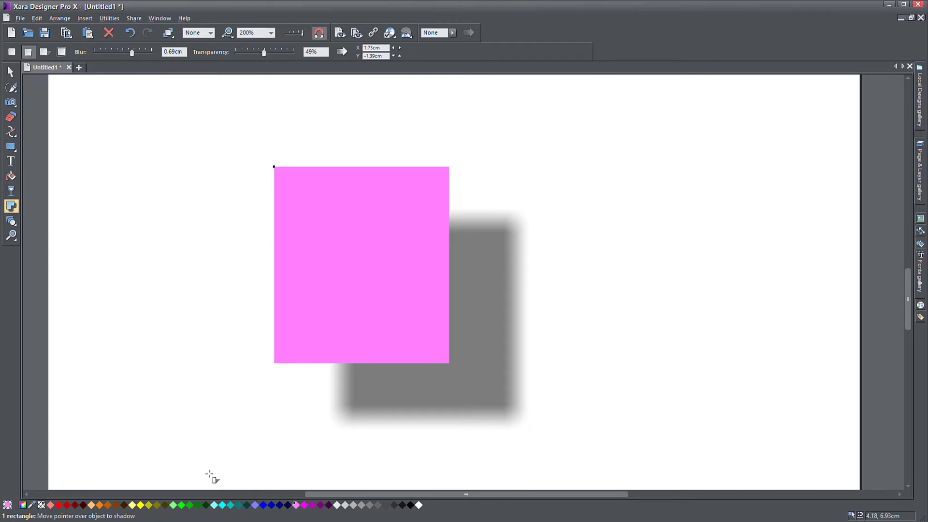
mouse_move(463, 300)
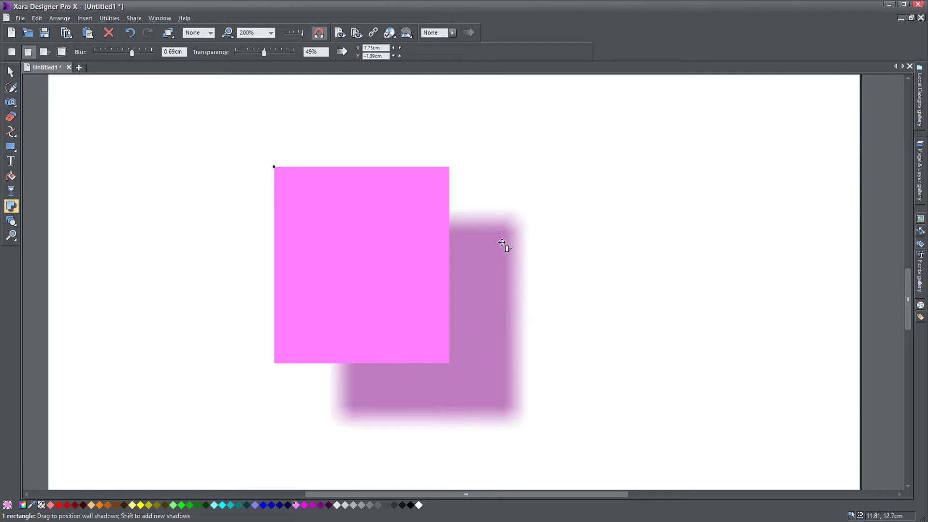
mouse_move(445, 356)
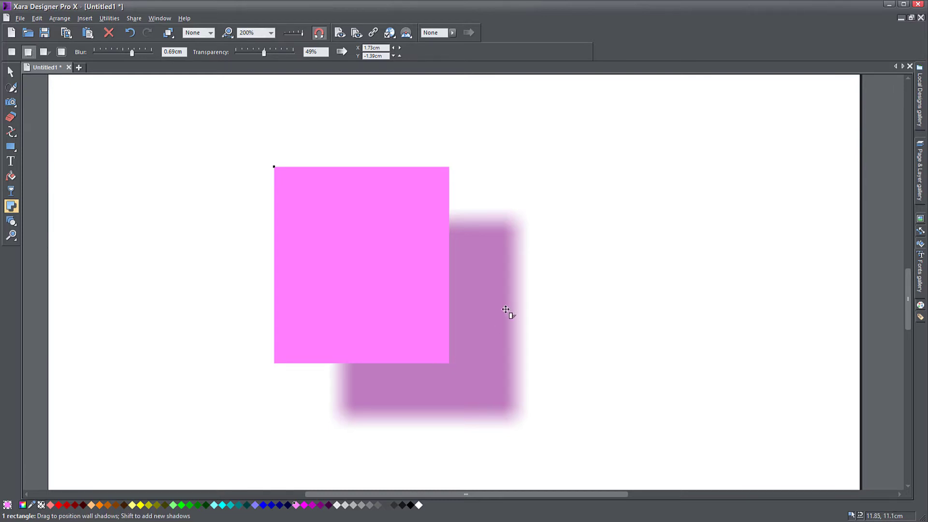
Pull the shadow in to a small offset just below and right of the rectangle
drag(263, 53, 259, 53)
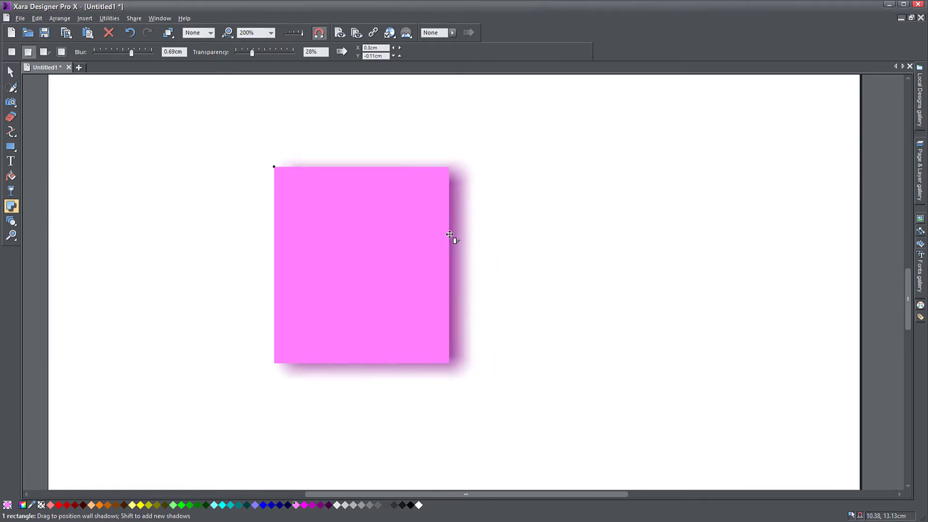
drag(450, 233, 444, 237)
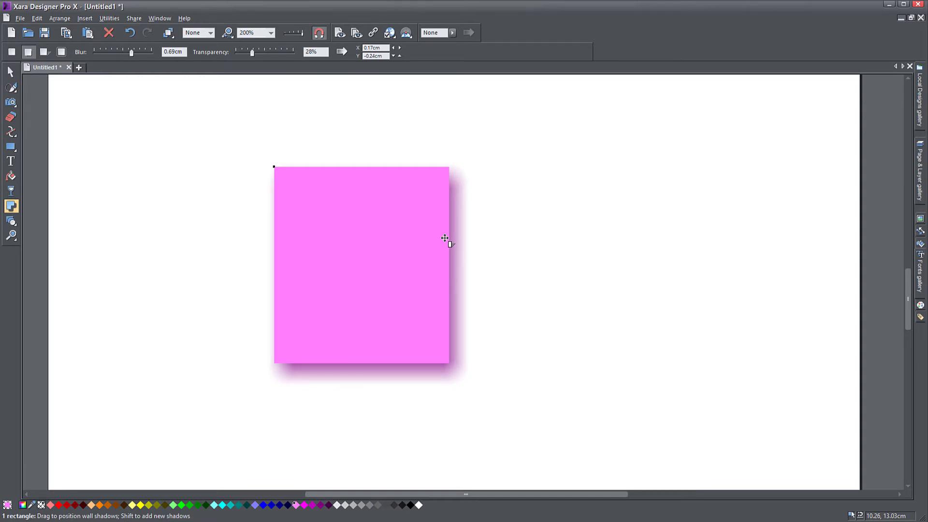
drag(445, 239, 467, 368)
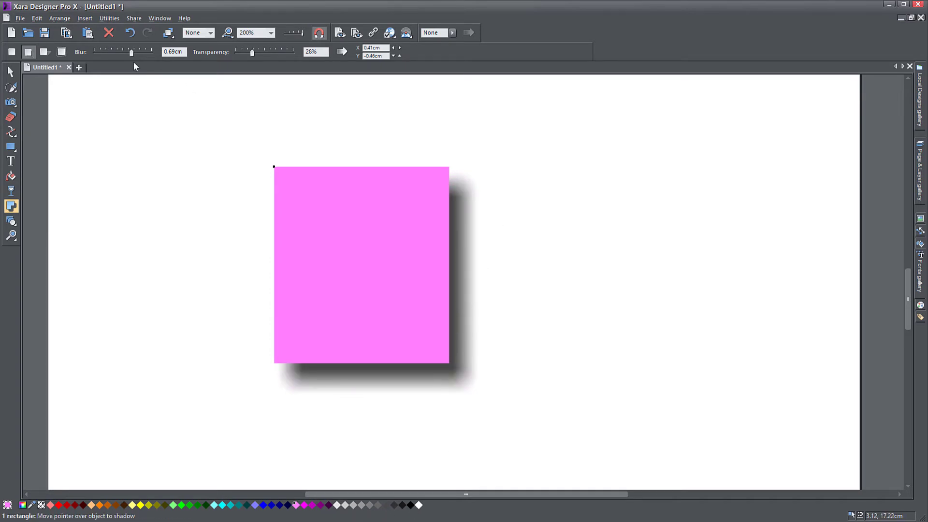
mouse_move(45, 52)
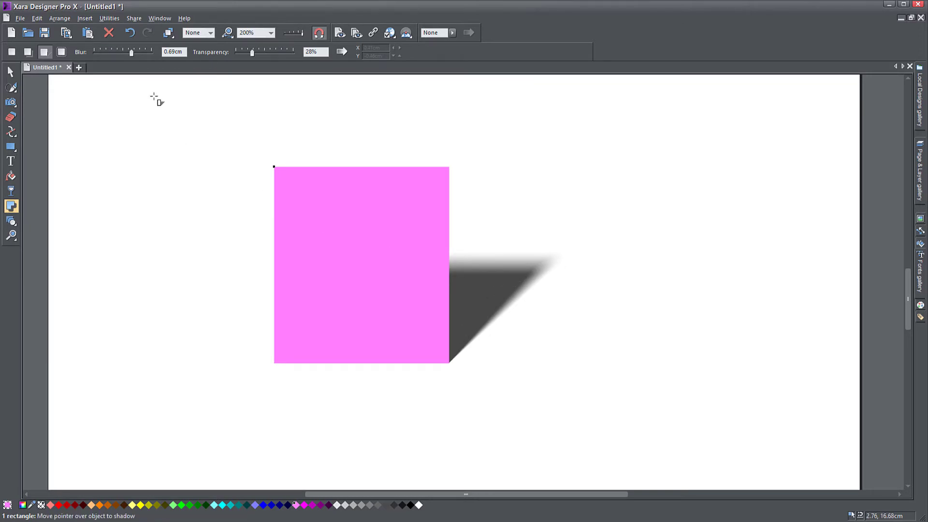
mouse_move(521, 284)
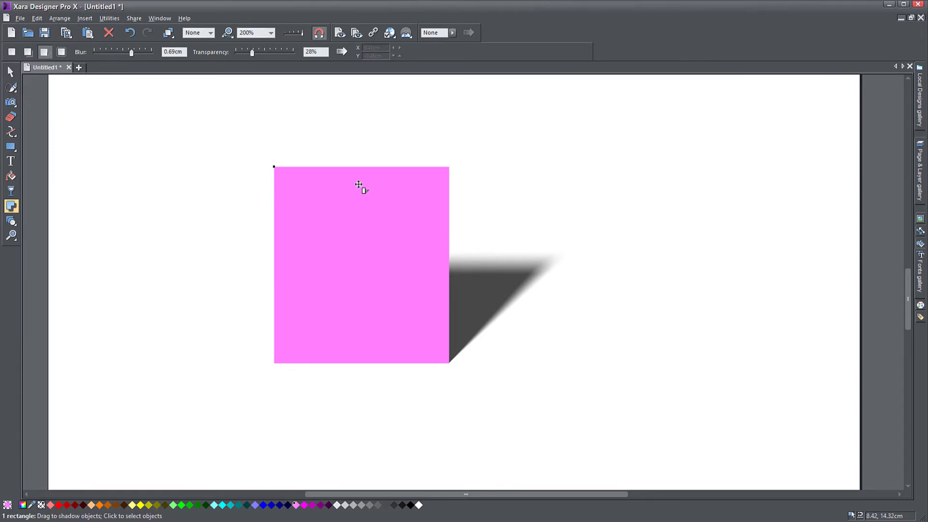
mouse_move(447, 348)
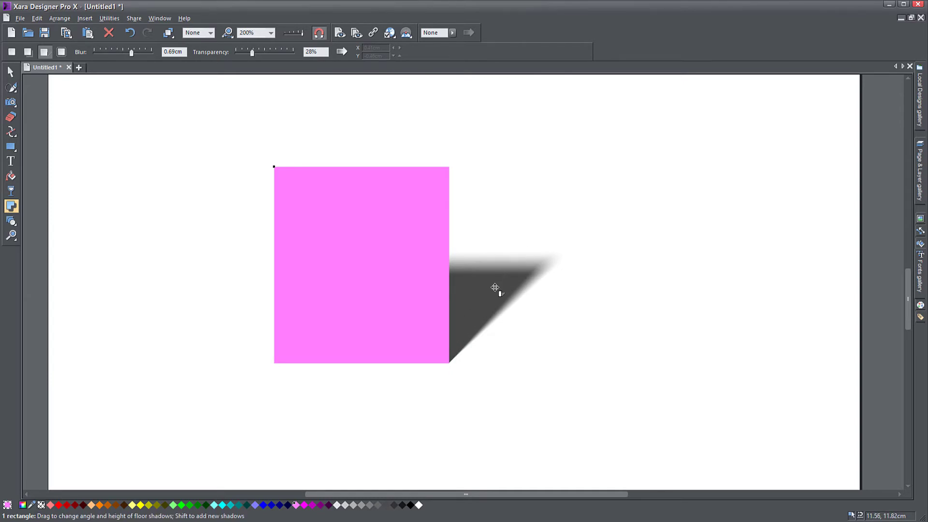
Drag the floor shadow handle to a lower, flatter angle slanting up-right from the base
drag(496, 287, 492, 348)
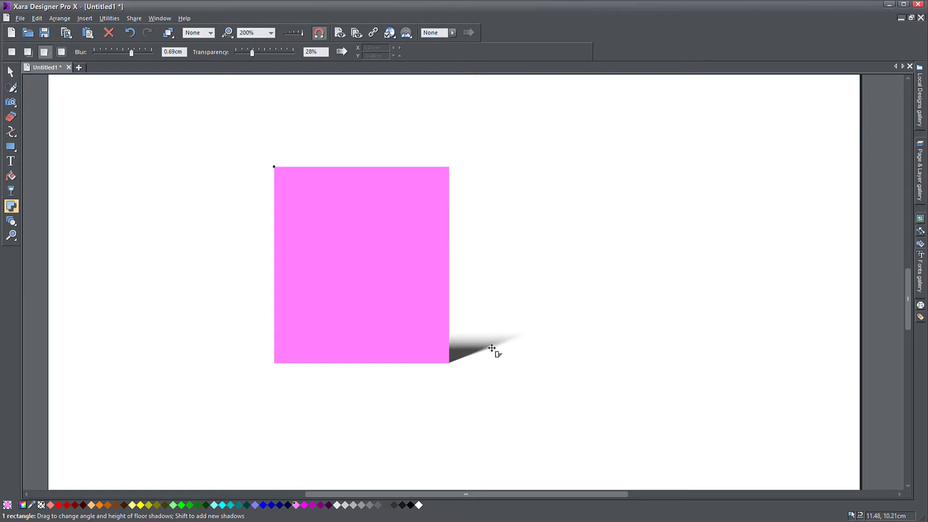
drag(491, 348, 471, 312)
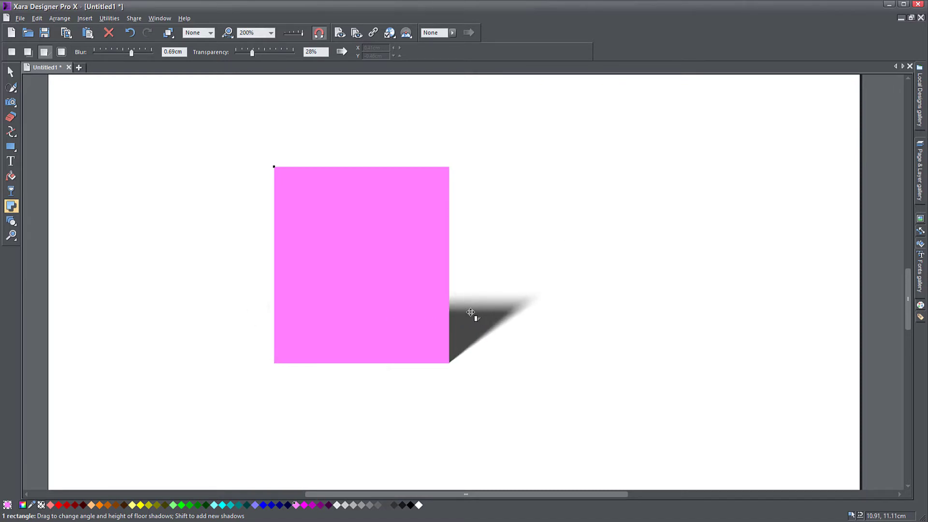
drag(470, 312, 455, 313)
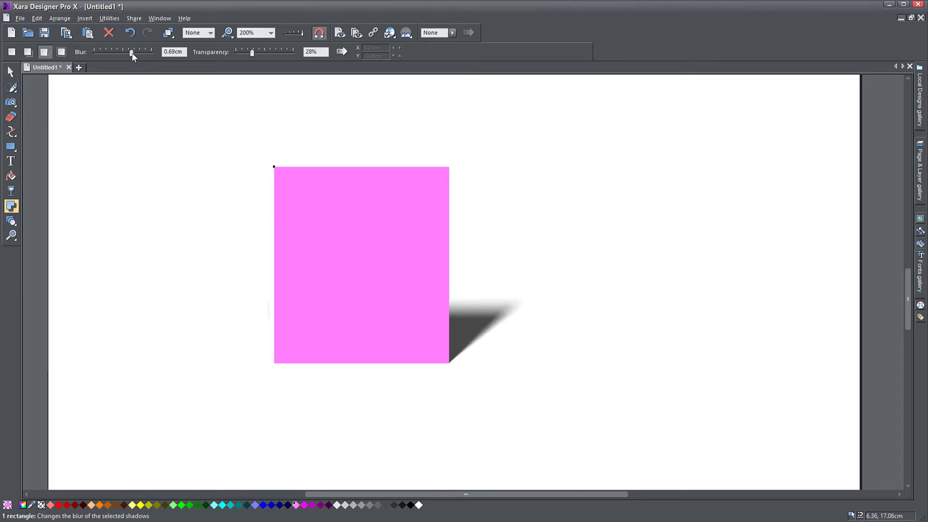
Set the floor shadow to 1.06cm blur and about 33% transparency
drag(132, 52, 93, 53)
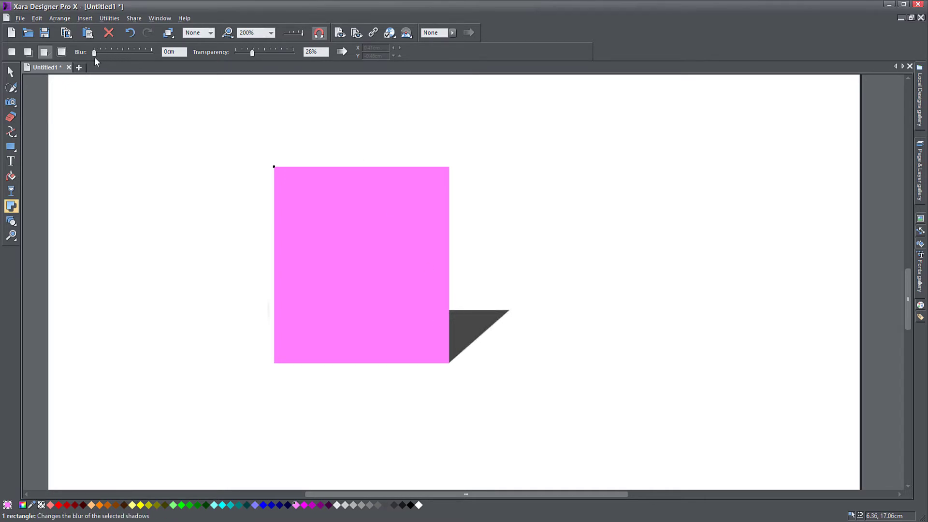
drag(94, 51, 151, 52)
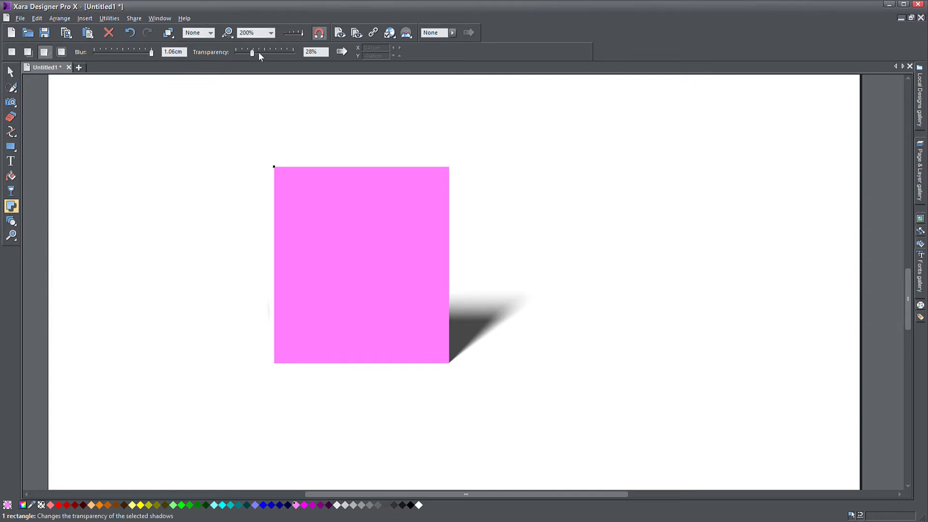
drag(252, 52, 263, 52)
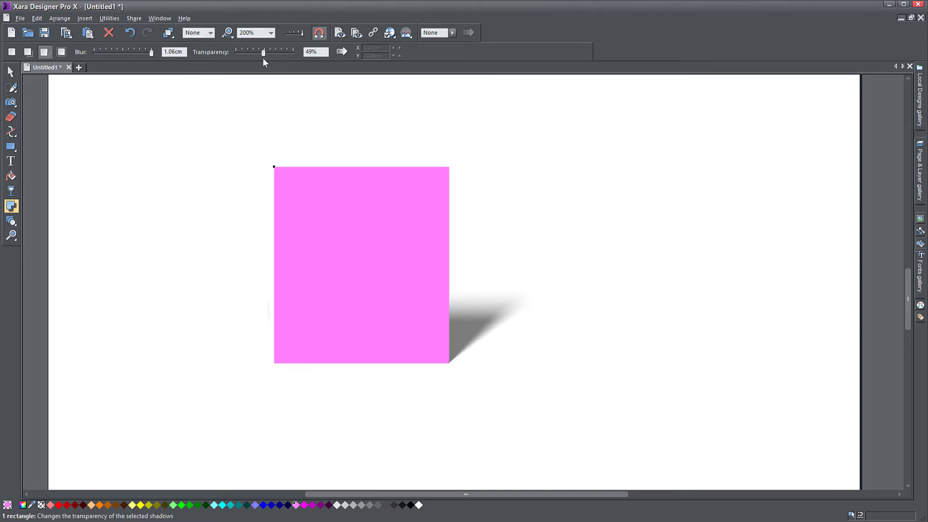
drag(263, 52, 254, 52)
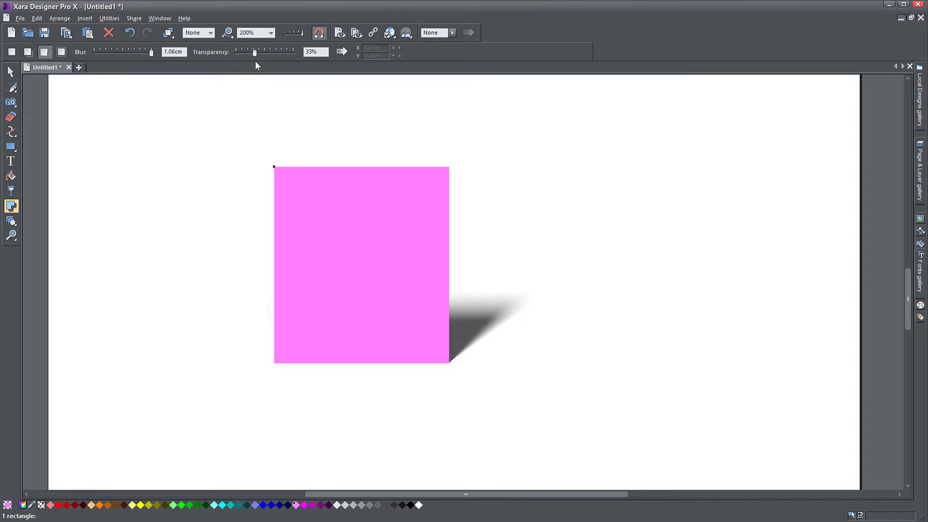
mouse_move(62, 53)
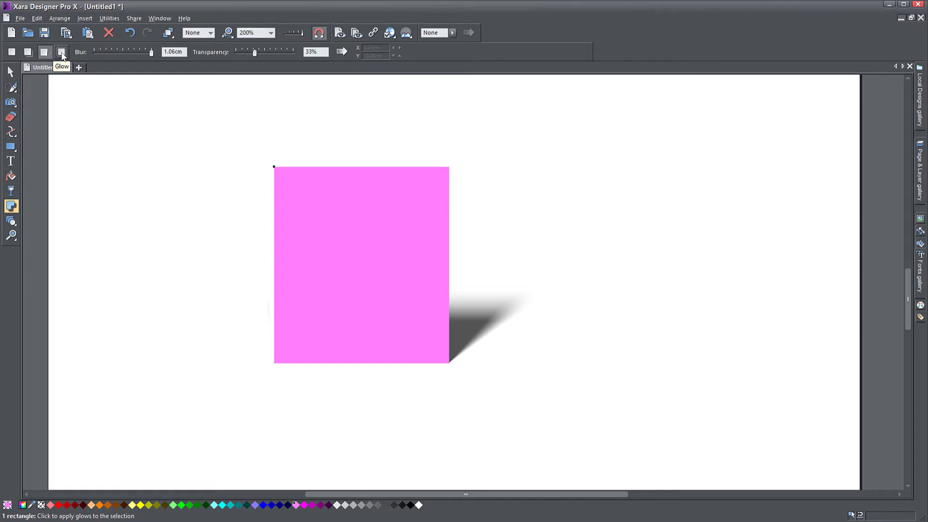
Switch the shadow to a Glow with about 0.68cm blur and 16% transparency
click(62, 52)
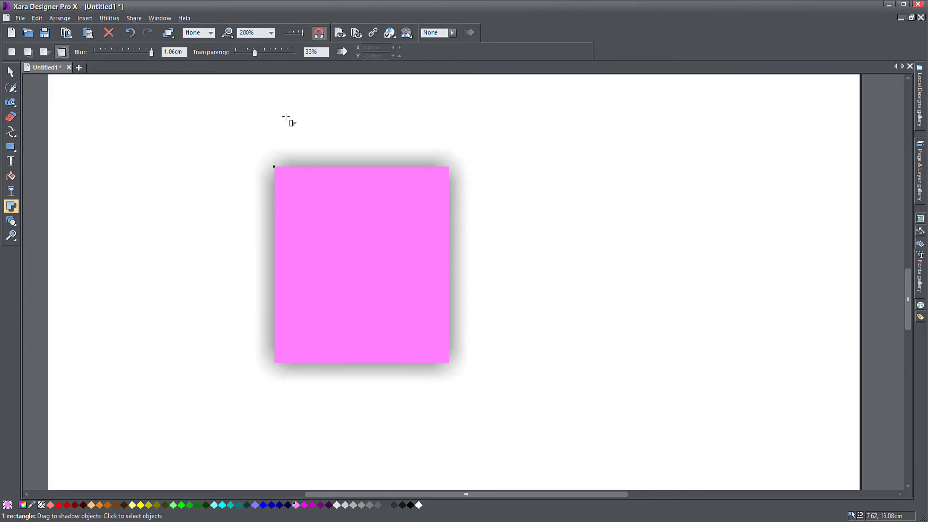
drag(153, 53, 150, 52)
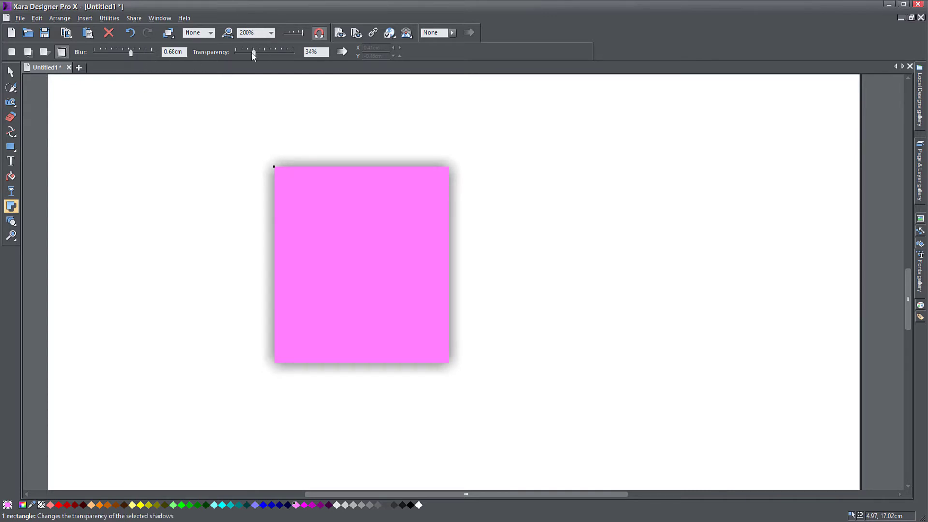
drag(253, 52, 251, 52)
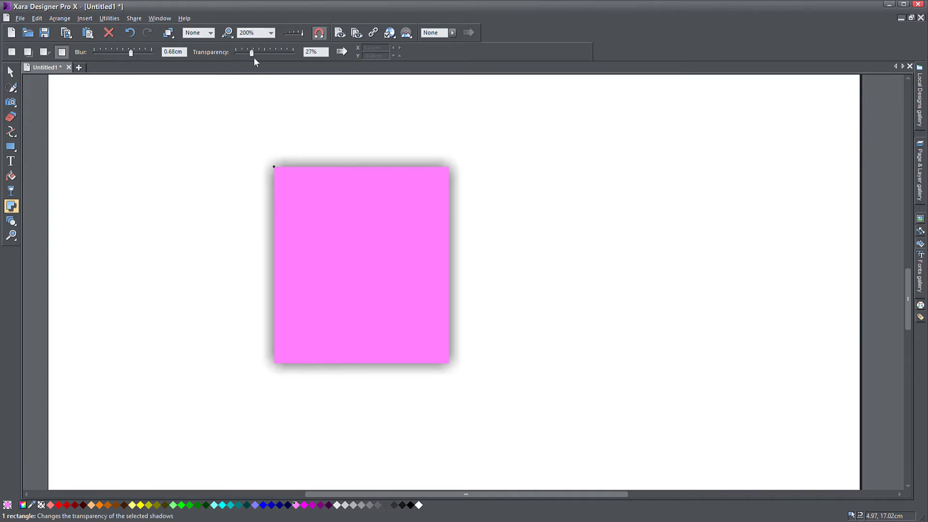
drag(251, 52, 244, 52)
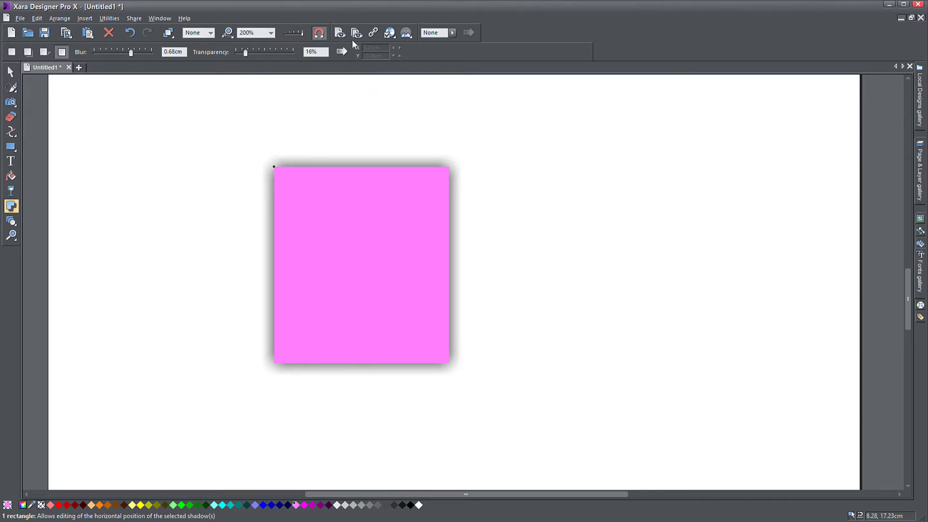
mouse_move(342, 51)
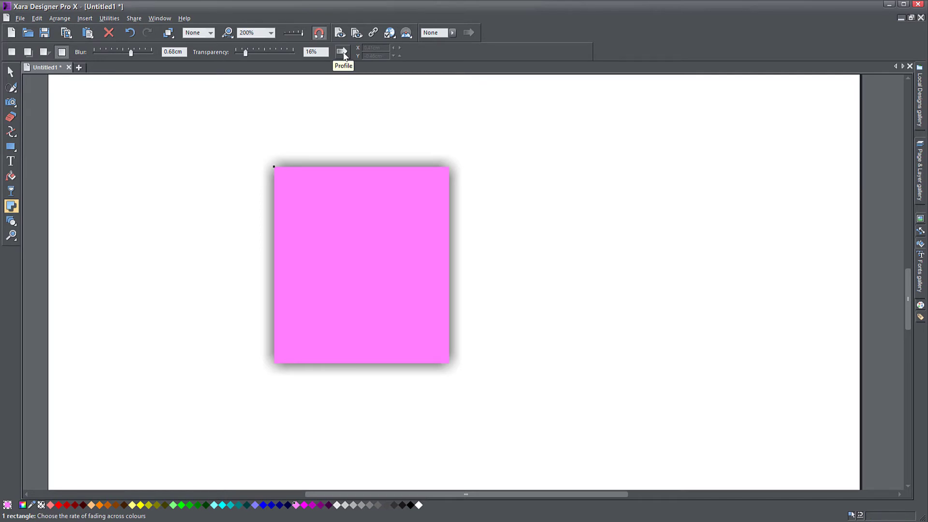
mouse_move(27, 198)
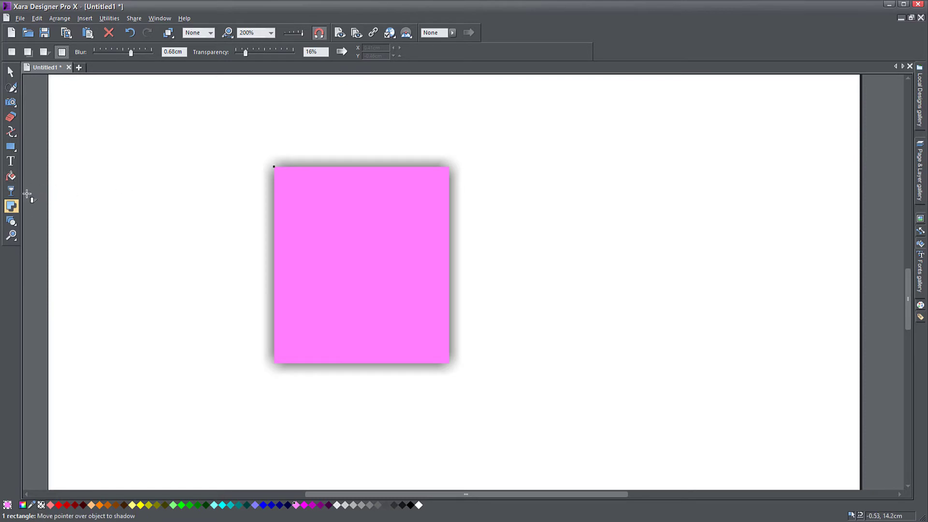
mouse_move(10, 190)
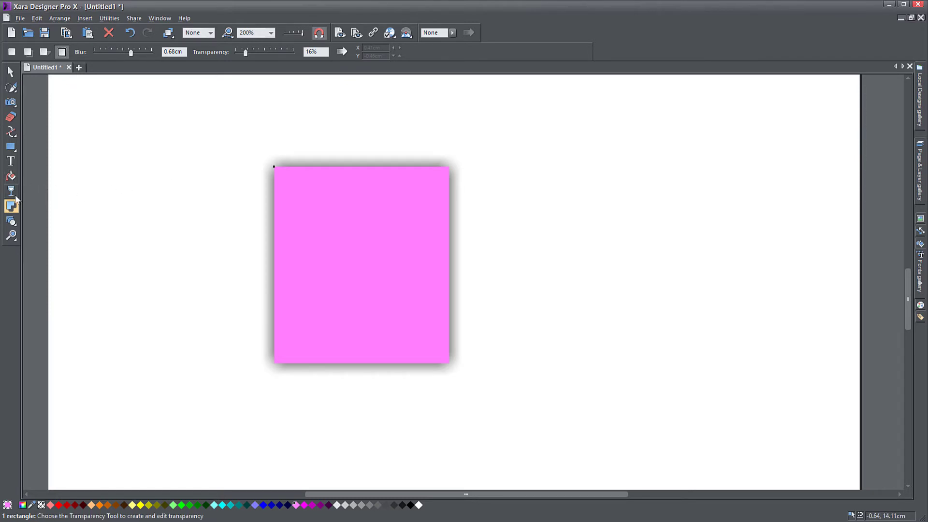
mouse_move(10, 192)
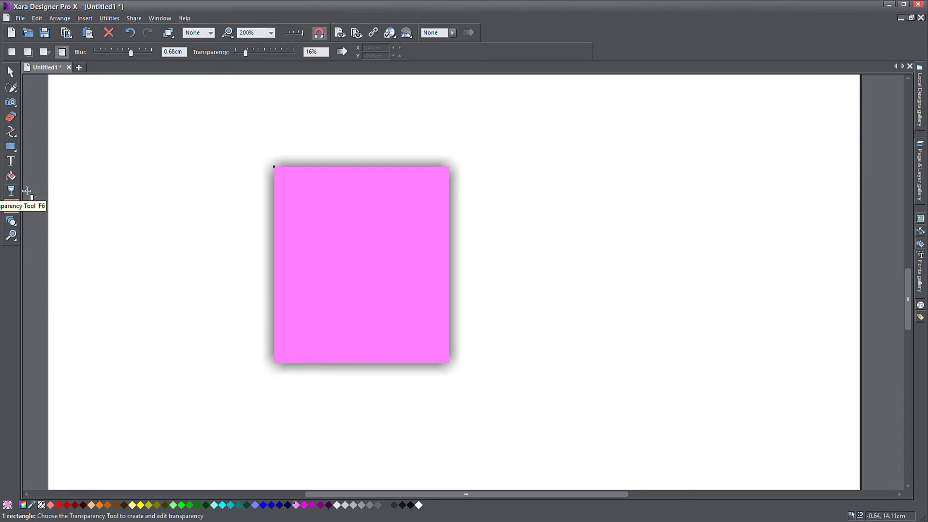
click(10, 205)
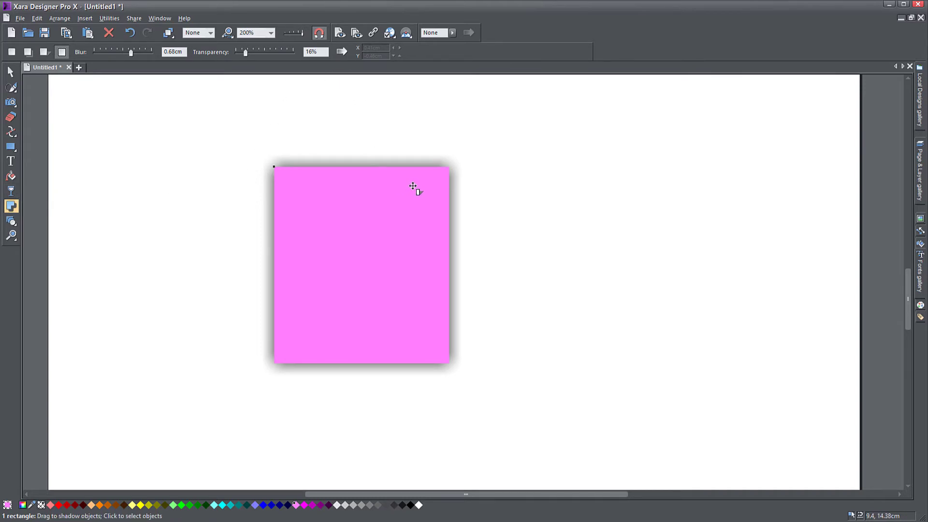
Raise the glow blur to 1.06cm and bring up the Shadow Profile dialog beside the rectangle
drag(131, 53, 151, 52)
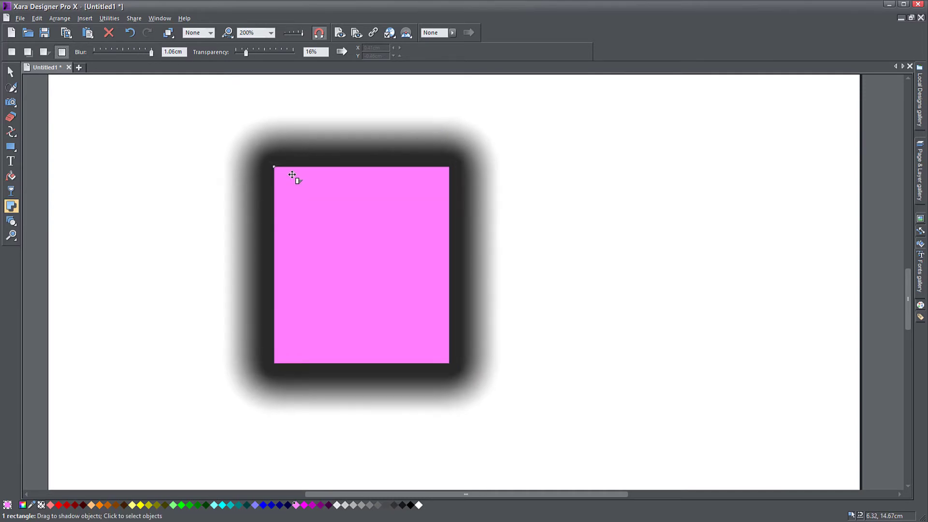
click(342, 52)
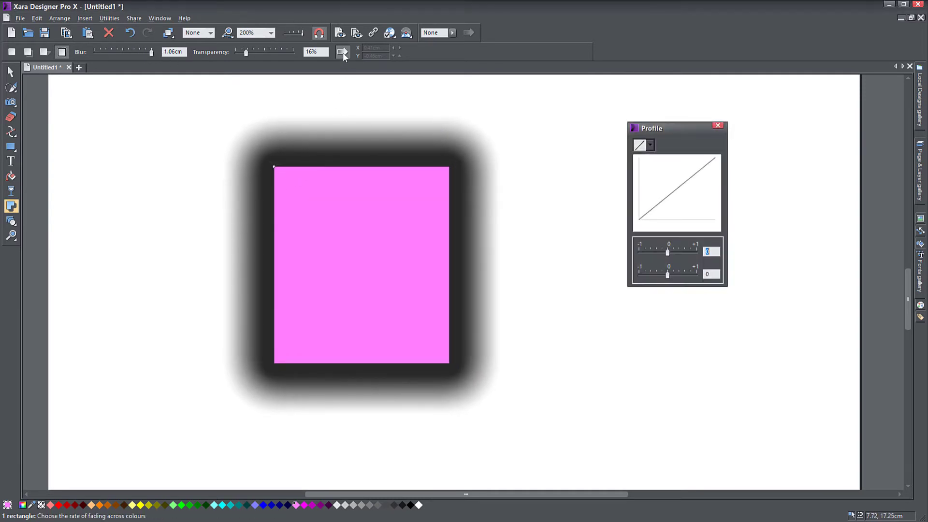
drag(650, 128, 569, 140)
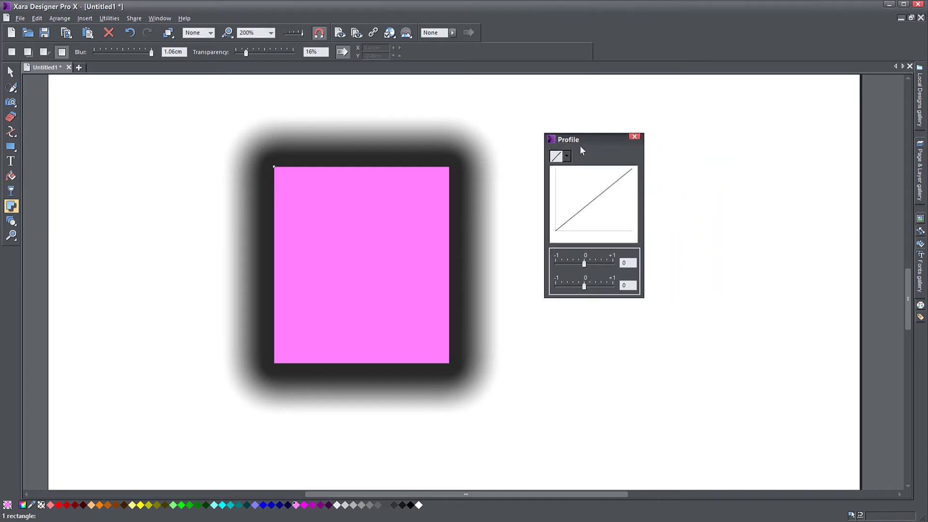
mouse_move(583, 145)
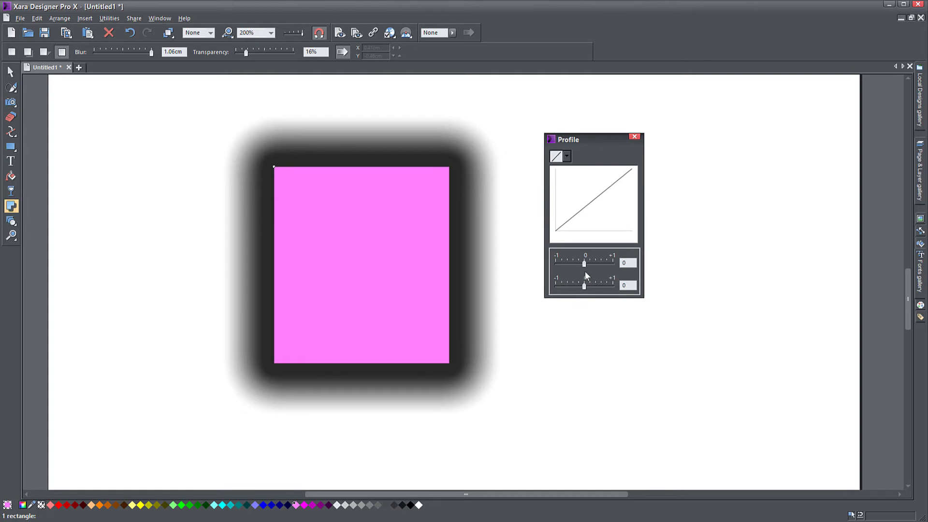
Drag the profile bias slider to about 0.84 so the glow stays dark far outward
drag(584, 263, 556, 263)
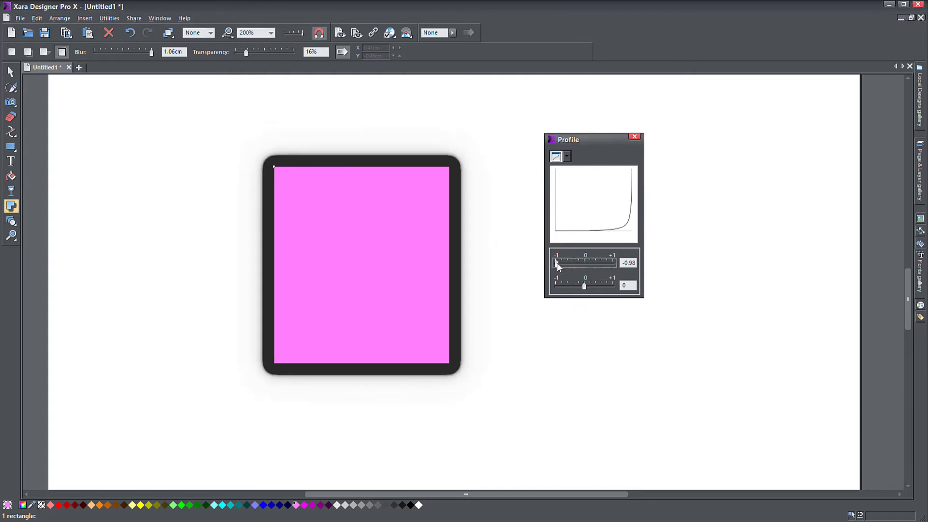
drag(555, 263, 560, 263)
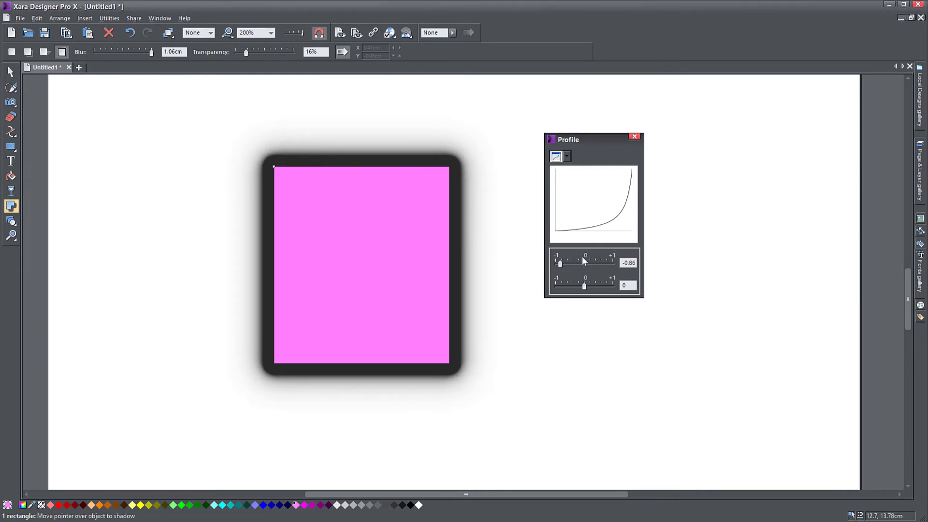
drag(561, 263, 602, 263)
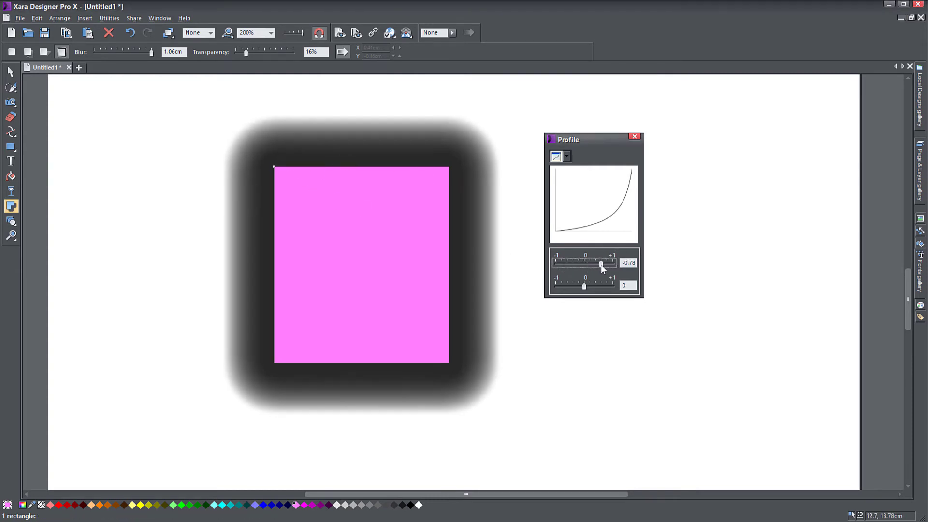
drag(599, 263, 607, 262)
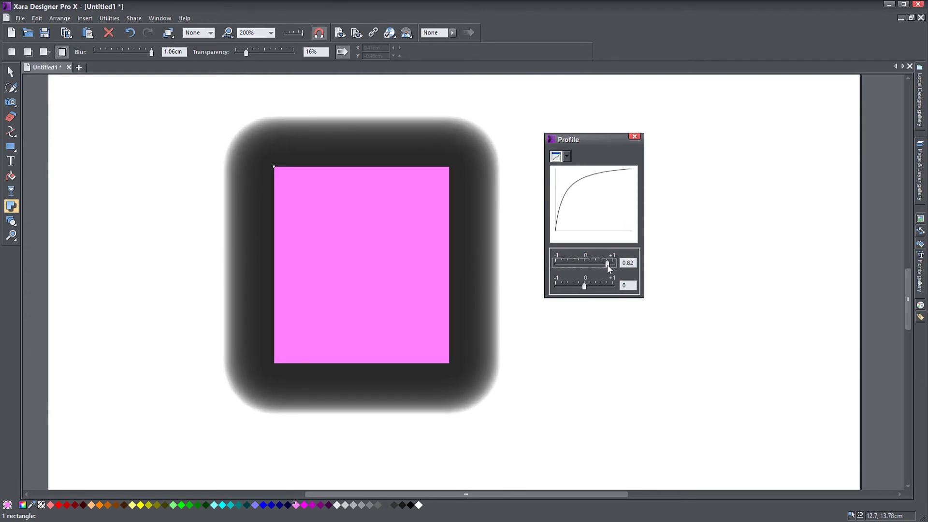
drag(605, 261, 608, 262)
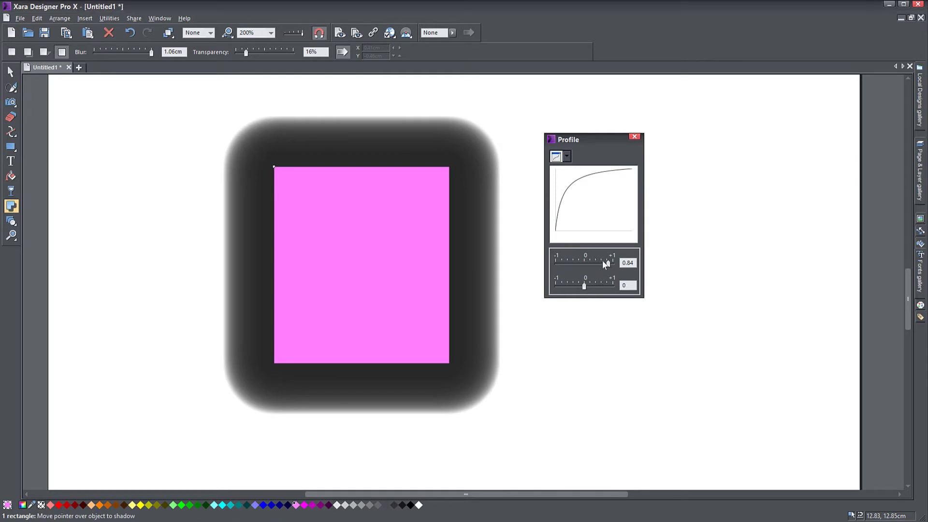
Experiment with the profile gain slider from S-curve to hard, banded glow edges
drag(583, 285, 569, 285)
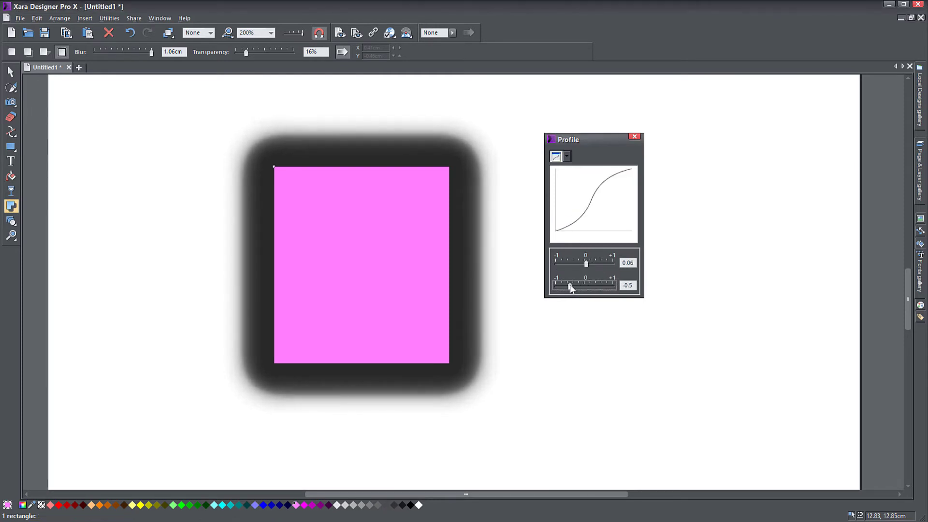
drag(572, 284, 571, 284)
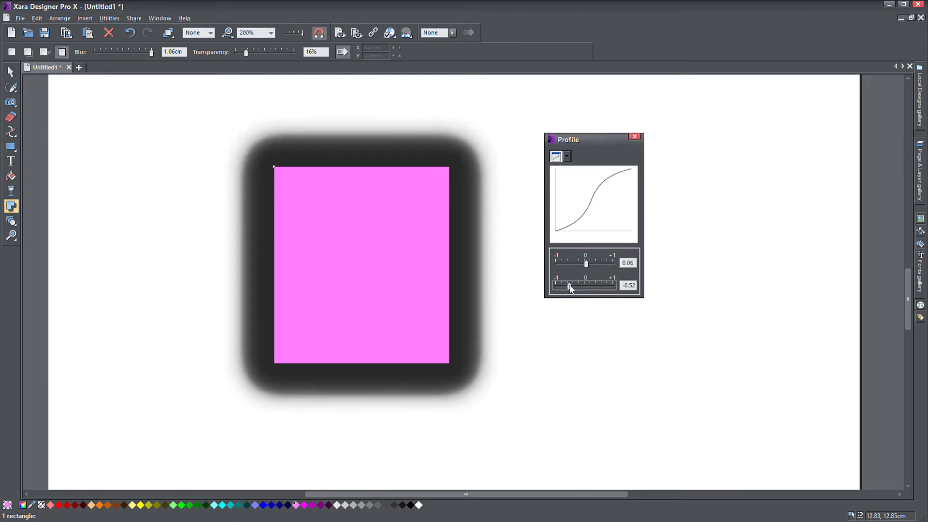
drag(570, 285, 607, 285)
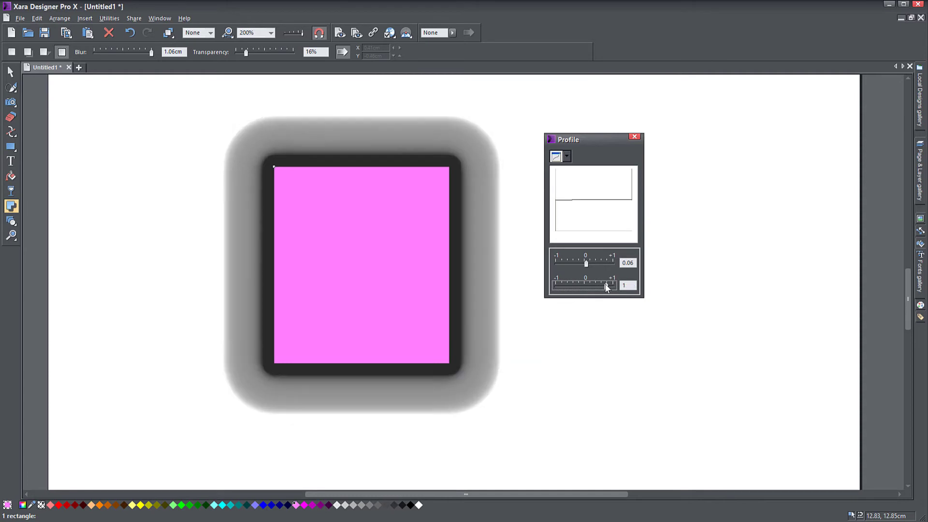
drag(610, 285, 597, 285)
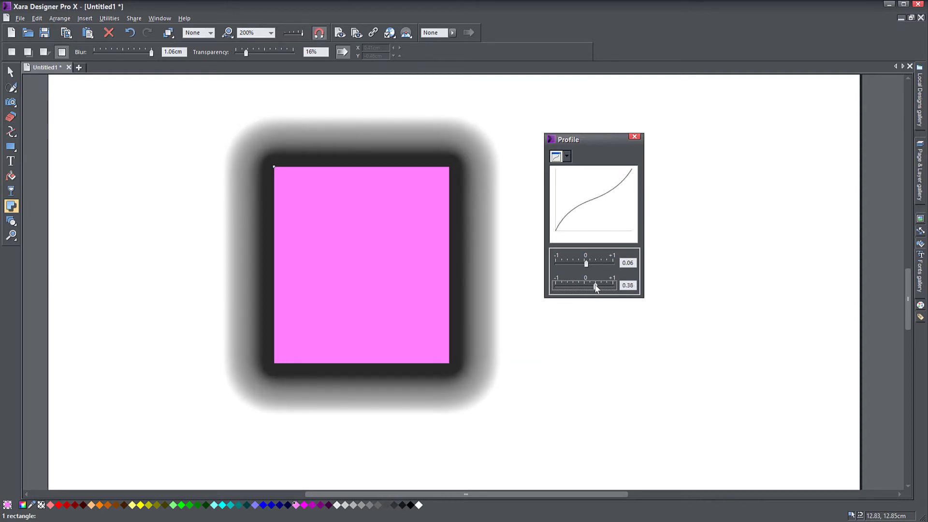
drag(594, 286, 607, 286)
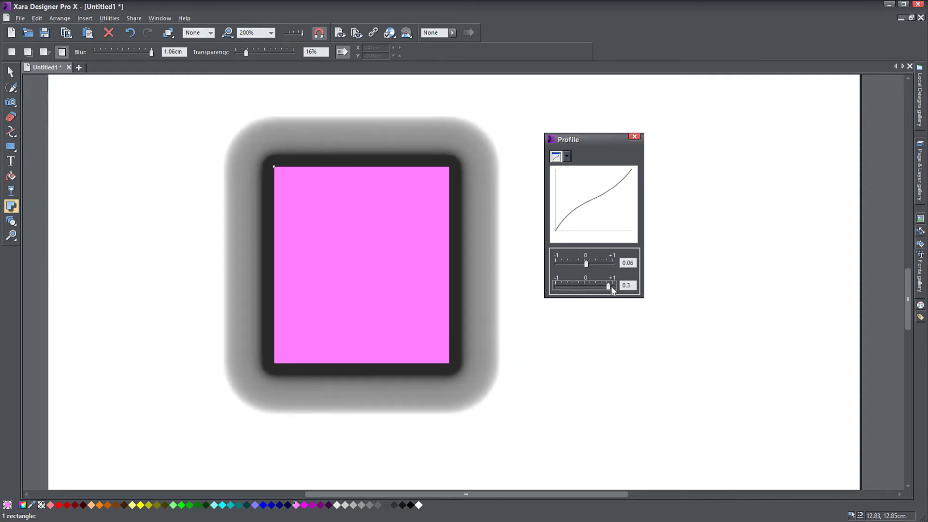
drag(606, 286, 613, 286)
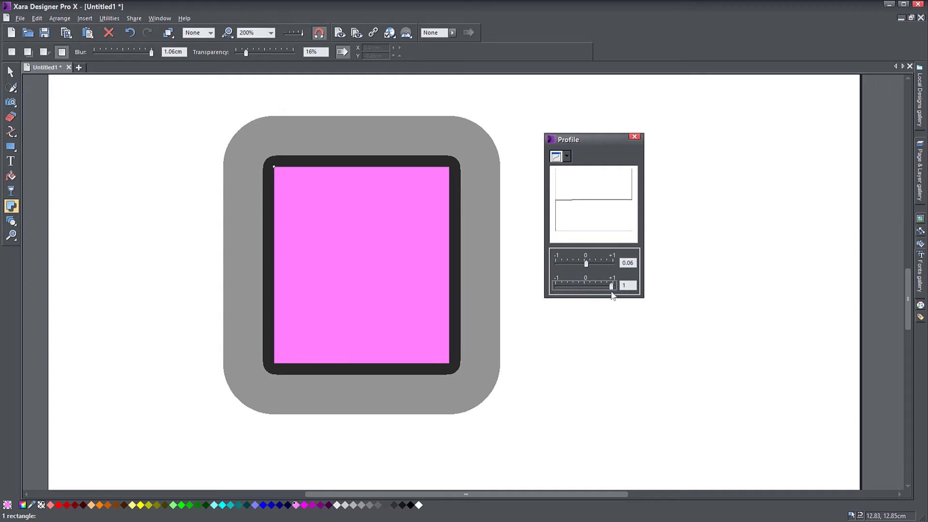
Settle gain near -0.32 and bias near -0.22 for a soft outward fade
drag(613, 286, 608, 285)
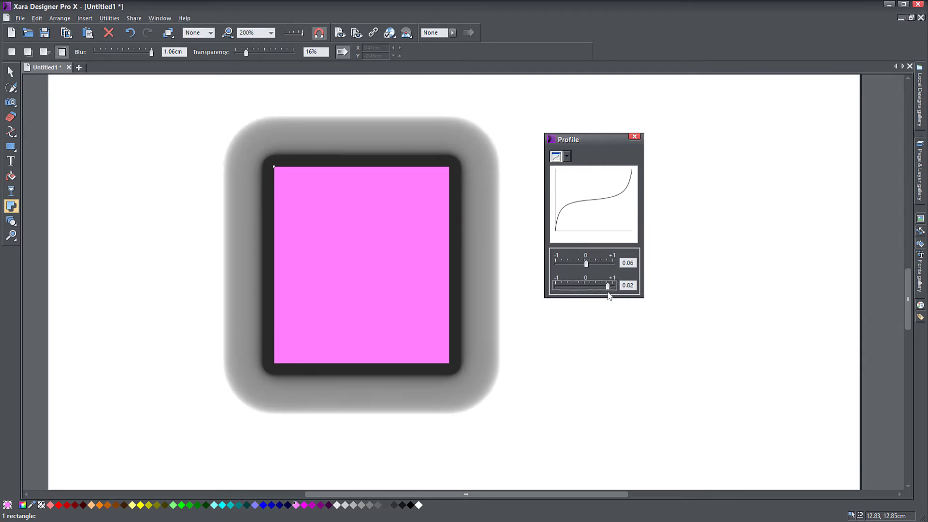
drag(608, 285, 581, 285)
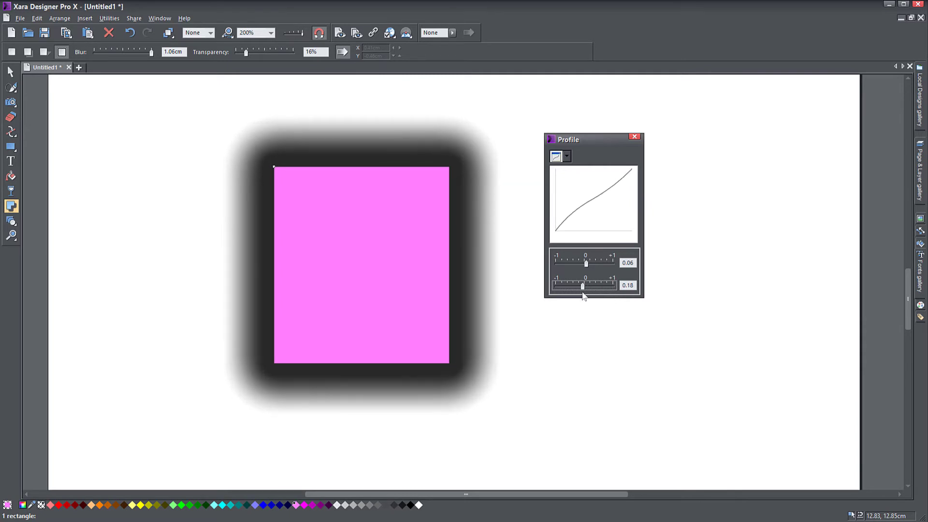
drag(582, 285, 559, 285)
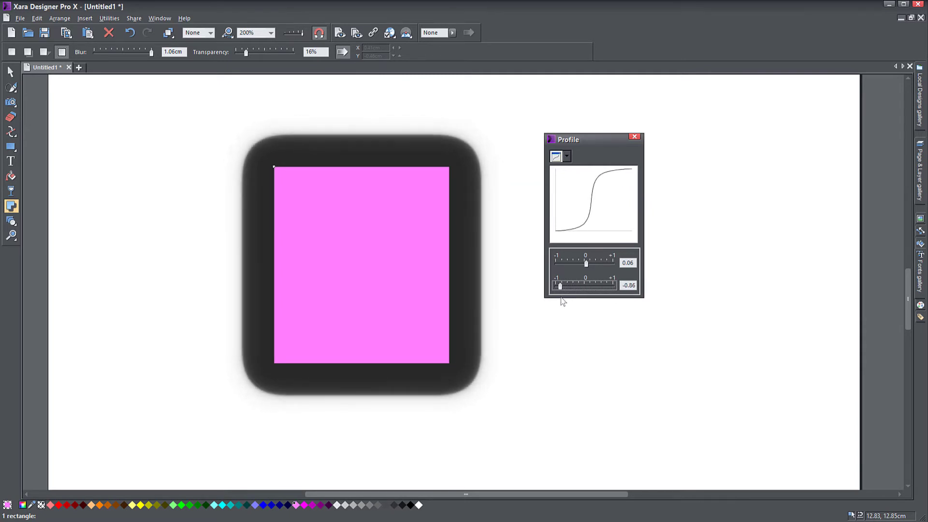
drag(560, 285, 553, 285)
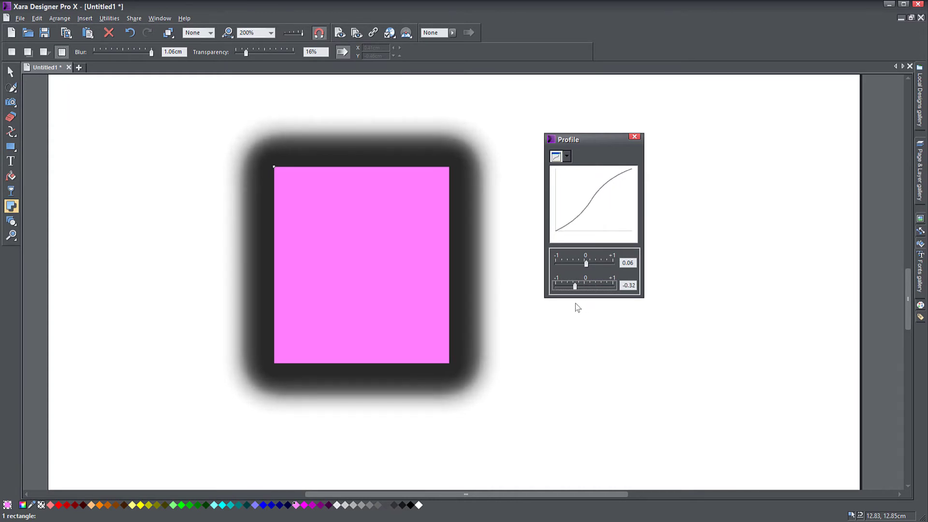
drag(585, 263, 574, 263)
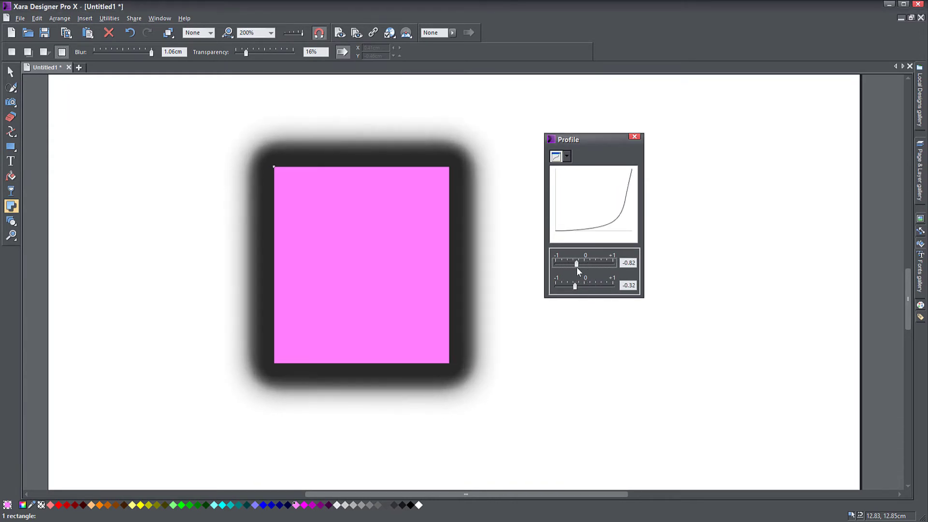
drag(576, 263, 578, 264)
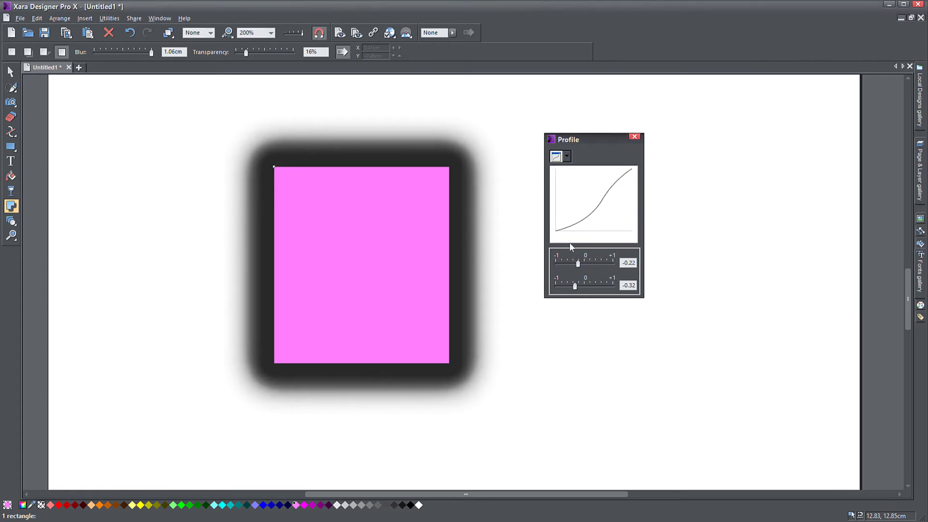
Switch the pink rectangle to a floor (cast) shadow and adjust its fade bias in the Profile dialog
click(44, 52)
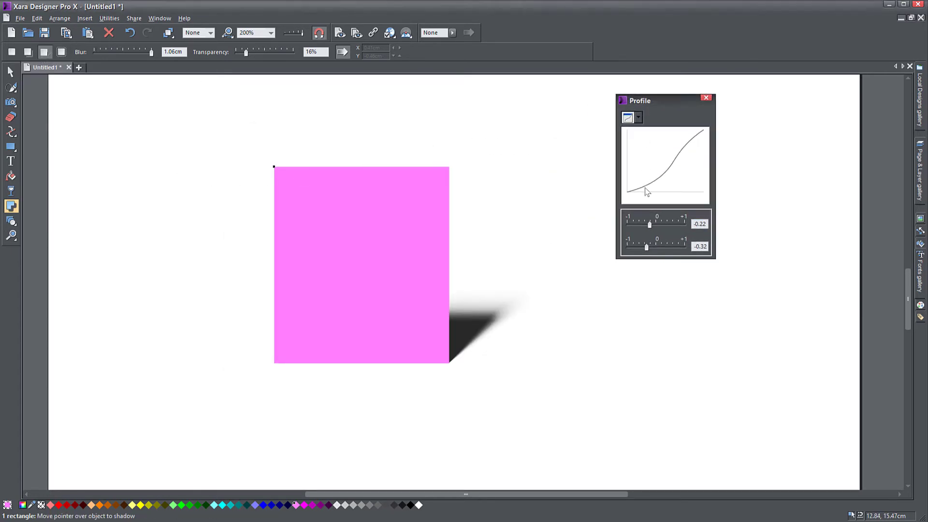
drag(649, 223, 675, 223)
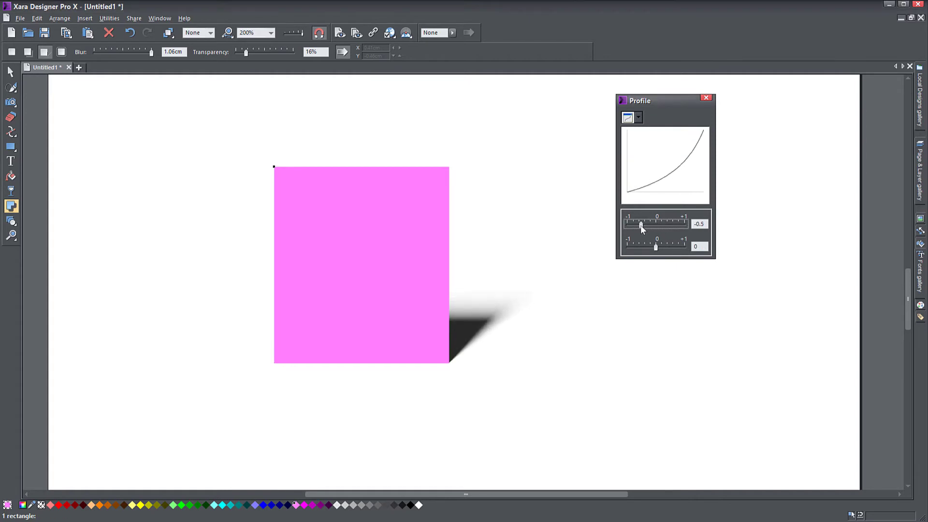
drag(640, 225, 647, 225)
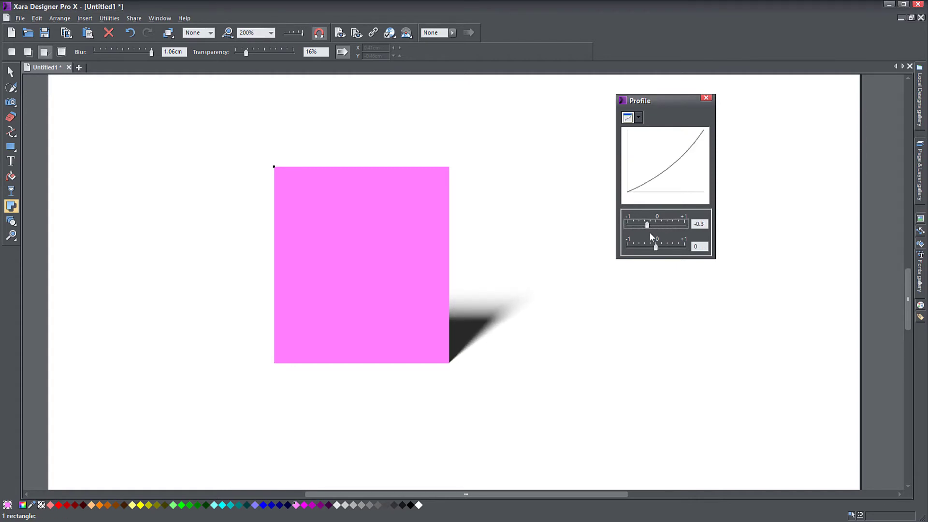
drag(646, 223, 658, 223)
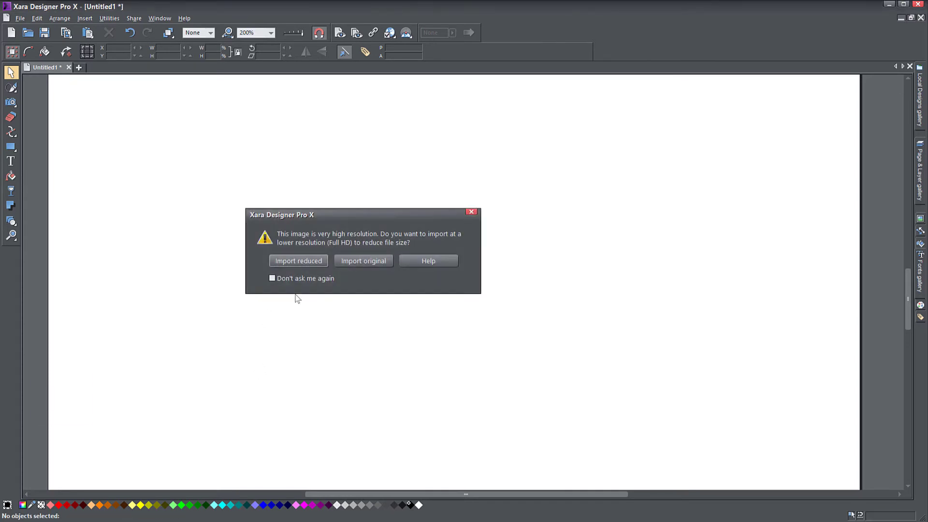
Import the open book photo at original resolution and place the cutout book to its left
click(298, 260)
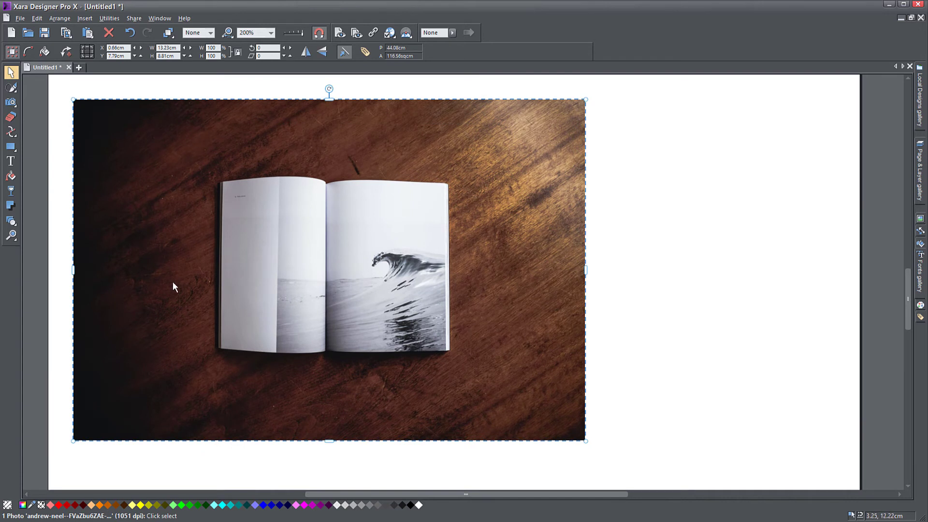
mouse_move(279, 339)
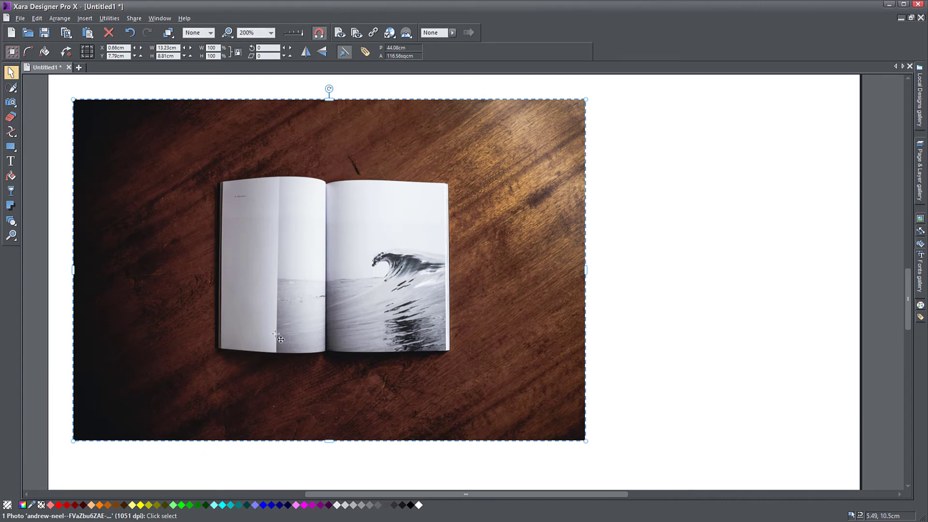
drag(278, 339, 435, 341)
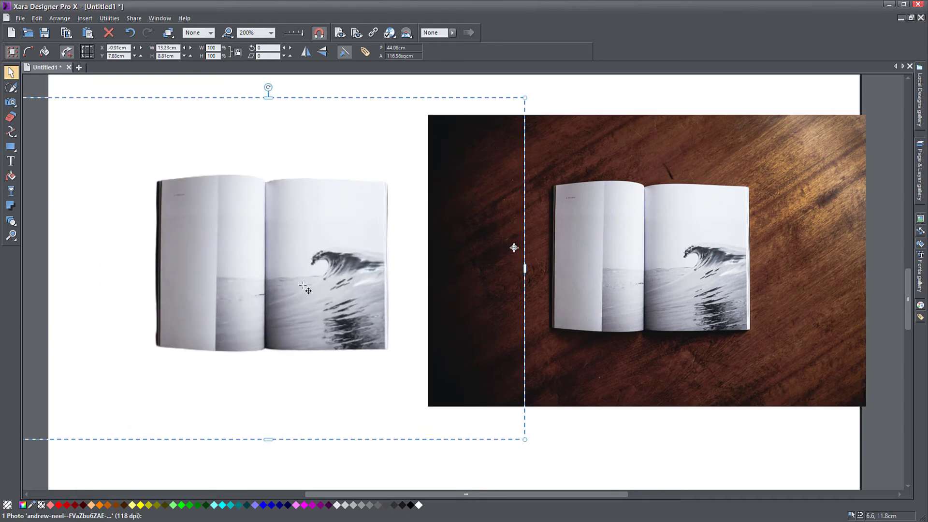
Move the cutout book slightly left, away from the full photo
drag(306, 290, 282, 349)
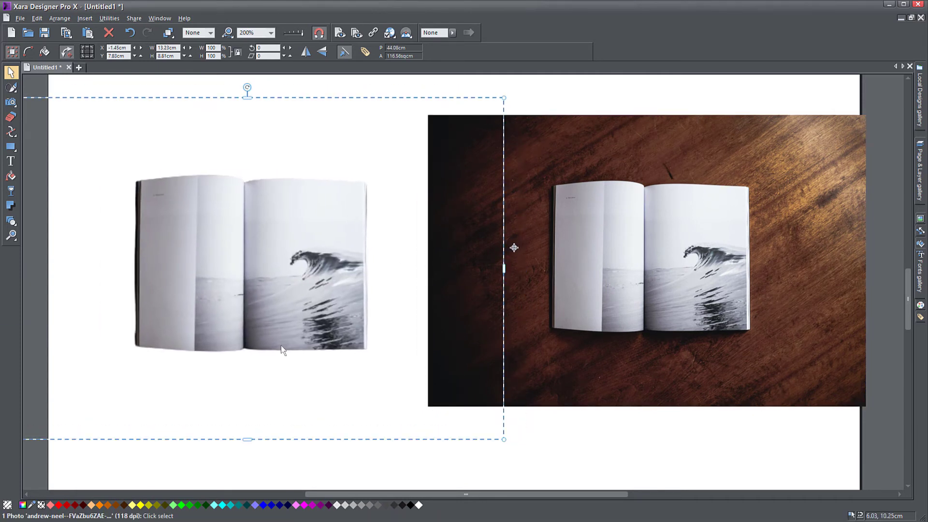
mouse_move(357, 379)
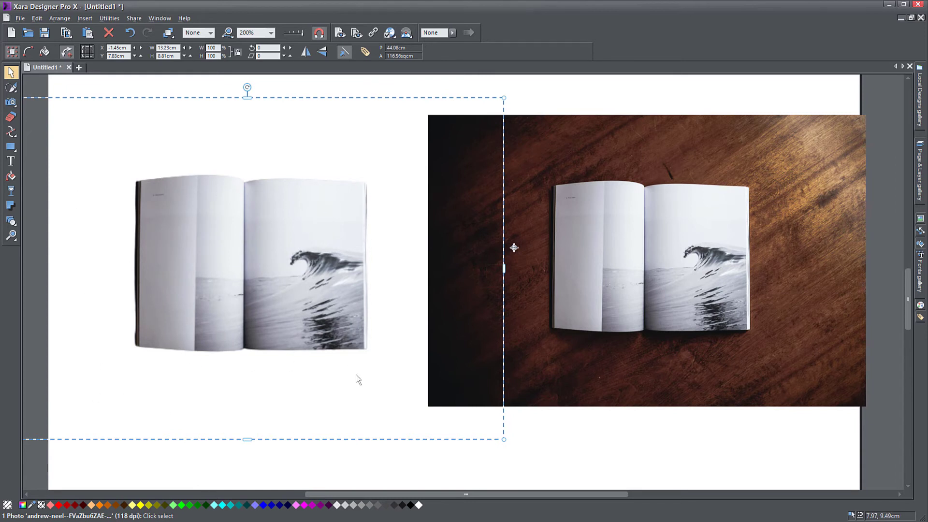
mouse_move(359, 265)
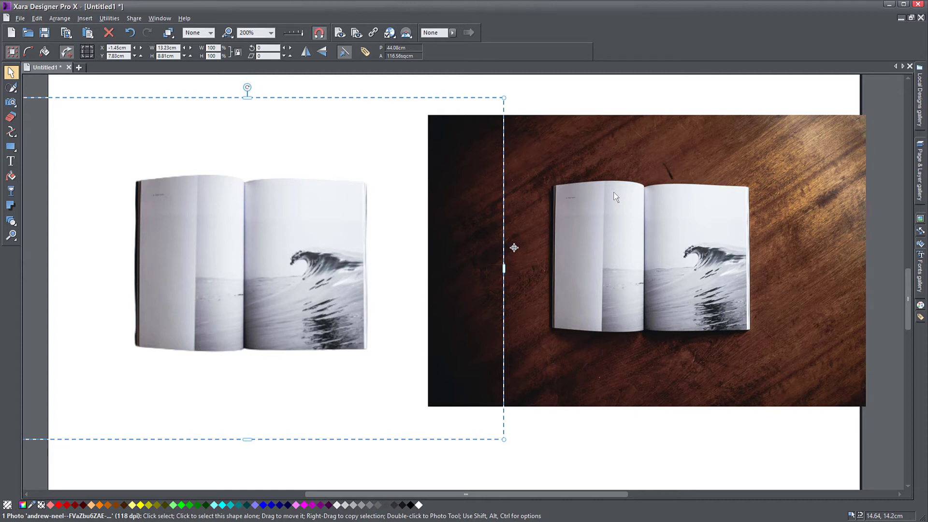
mouse_move(389, 207)
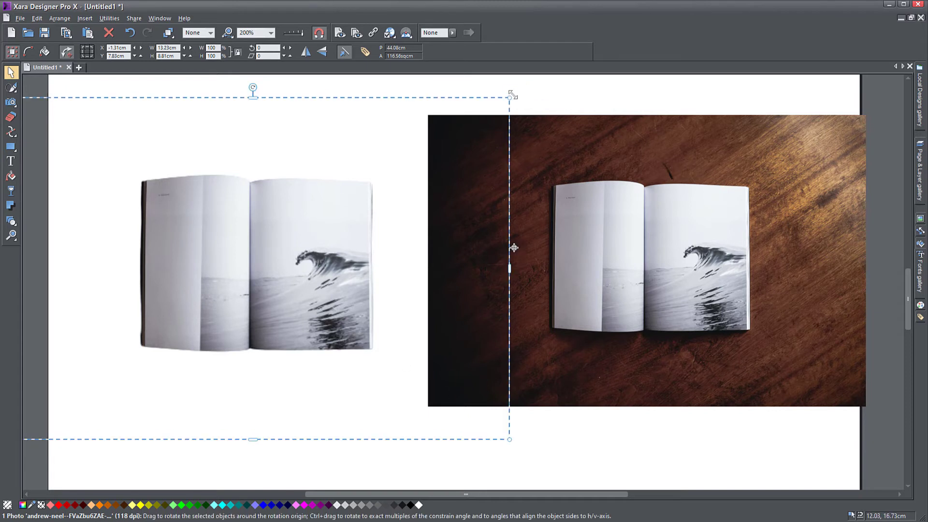
mouse_move(502, 115)
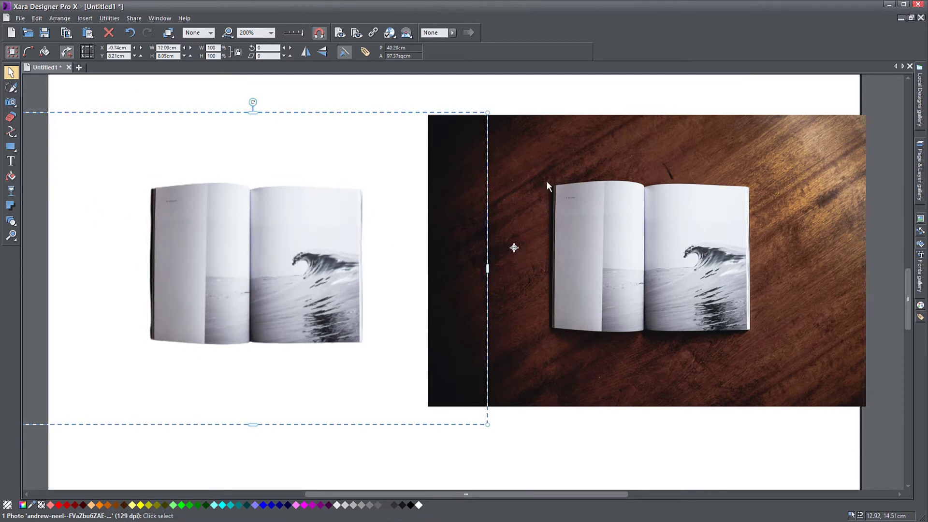
mouse_move(20, 218)
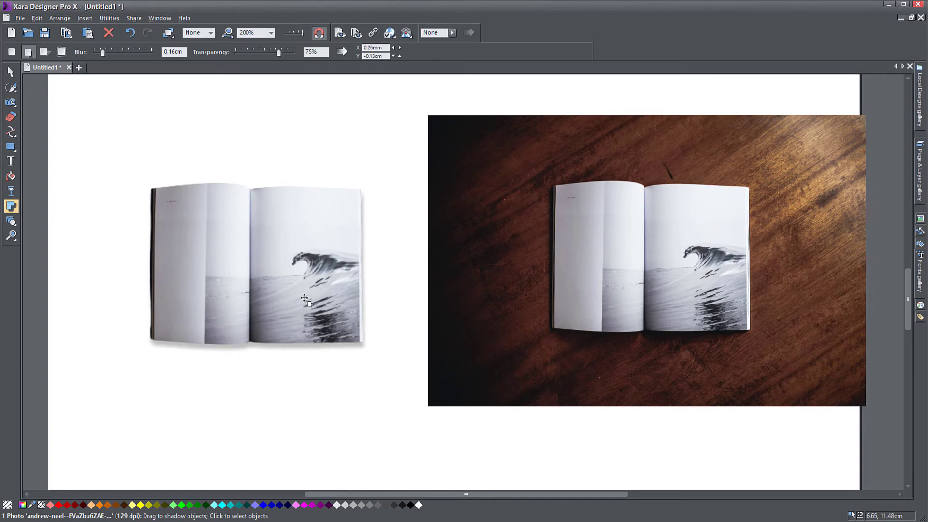
Shift the cutout book's shadow to its left side and darken it to about 23% transparency
drag(304, 299, 295, 298)
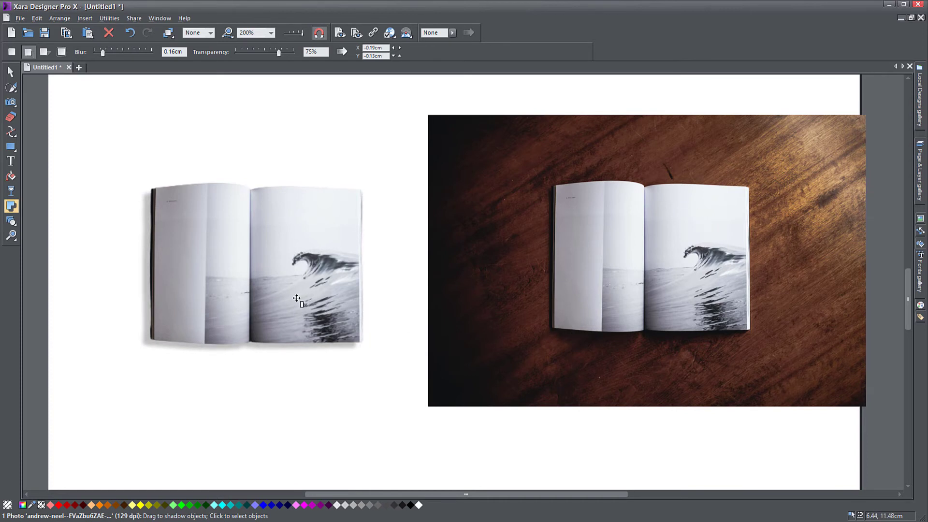
mouse_move(576, 176)
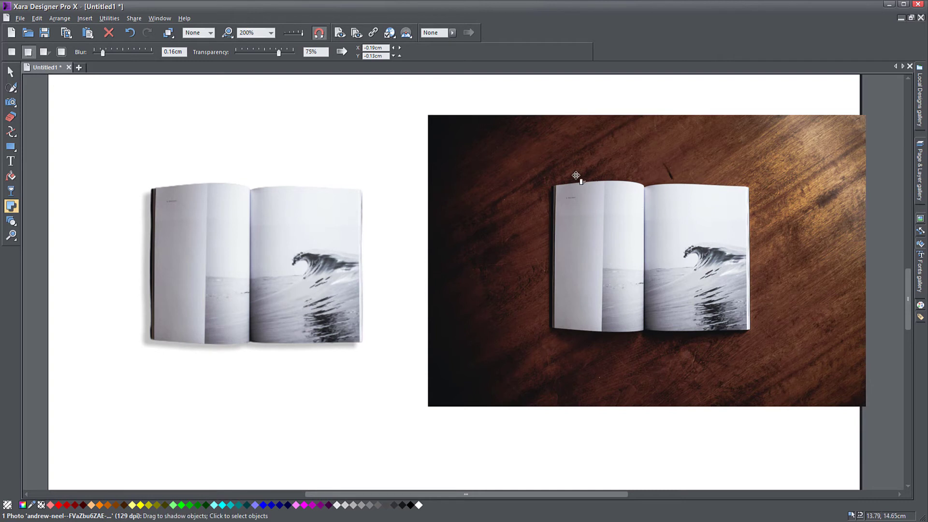
drag(279, 52, 274, 52)
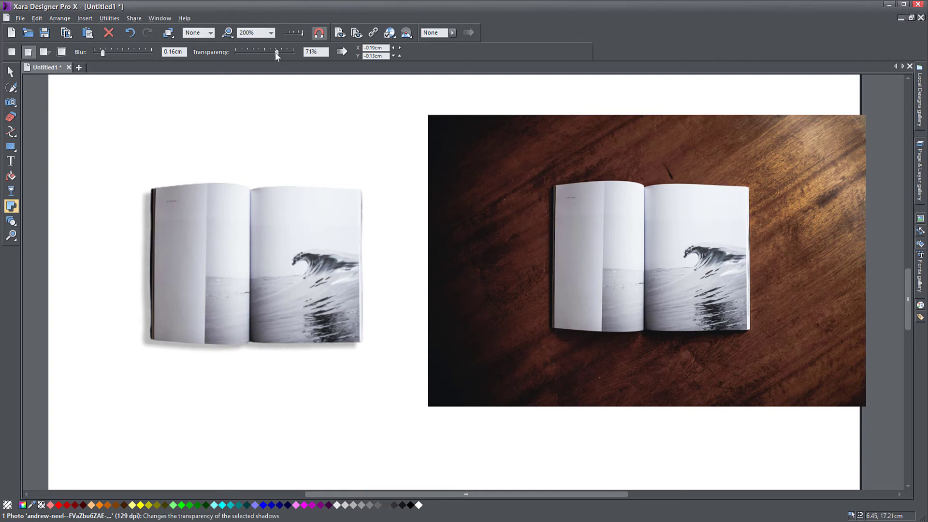
drag(275, 52, 254, 52)
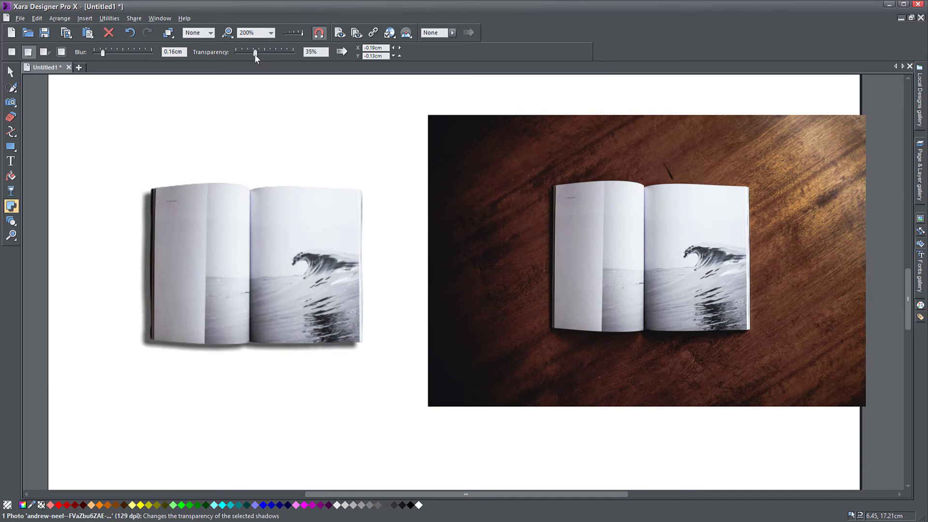
drag(255, 52, 249, 53)
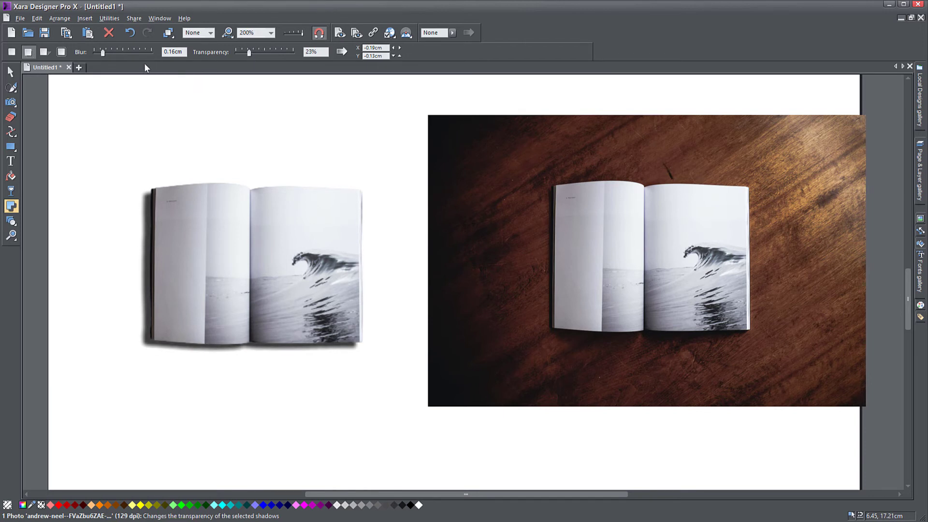
mouse_move(549, 238)
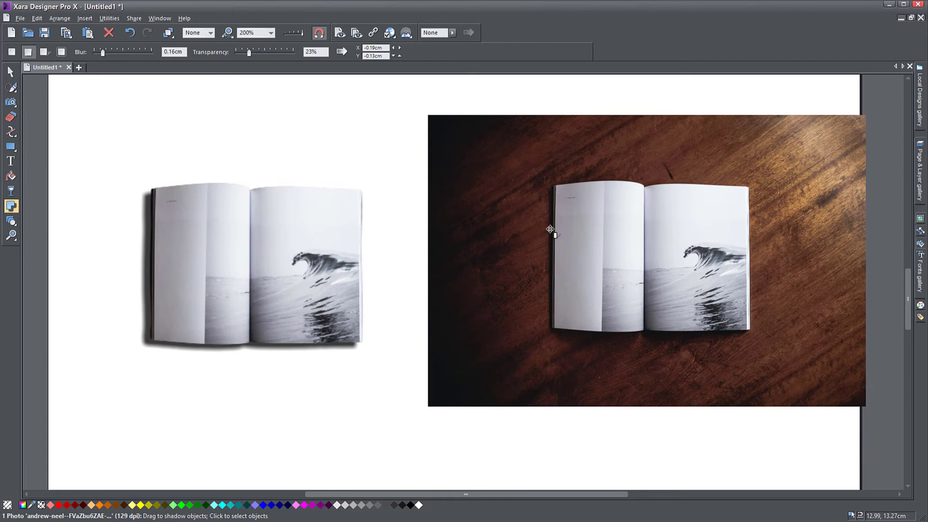
click(10, 236)
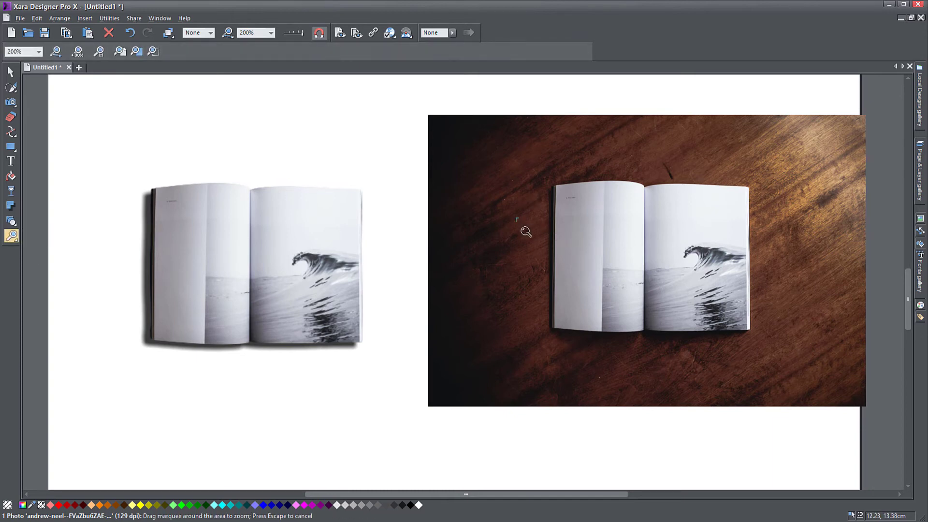
click(525, 231)
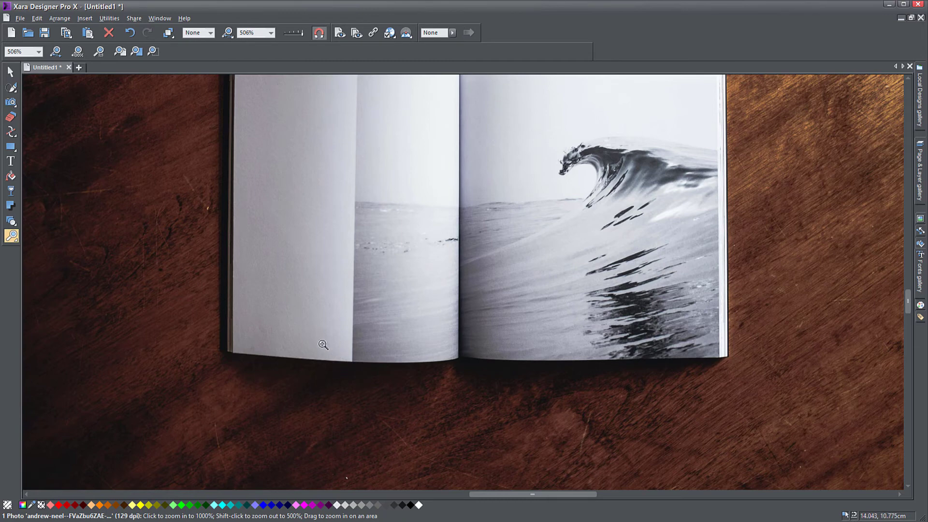
click(323, 344)
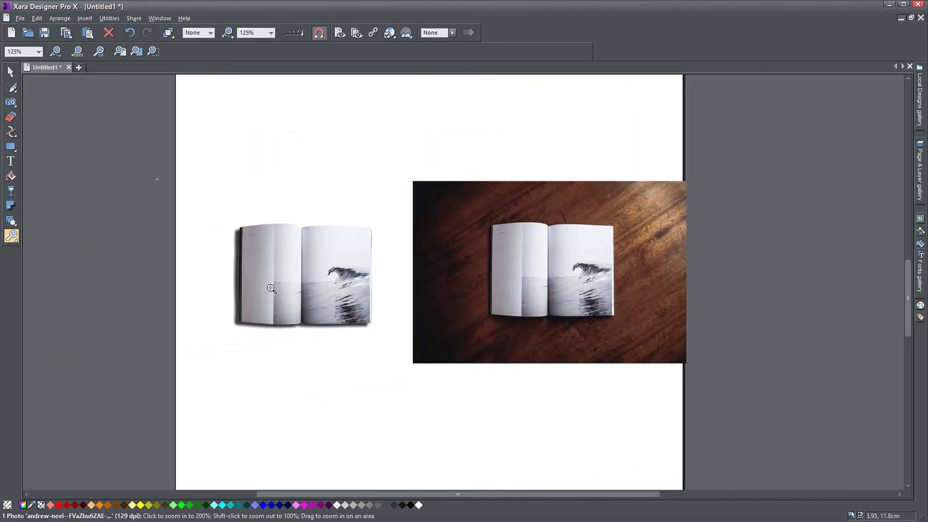
click(270, 289)
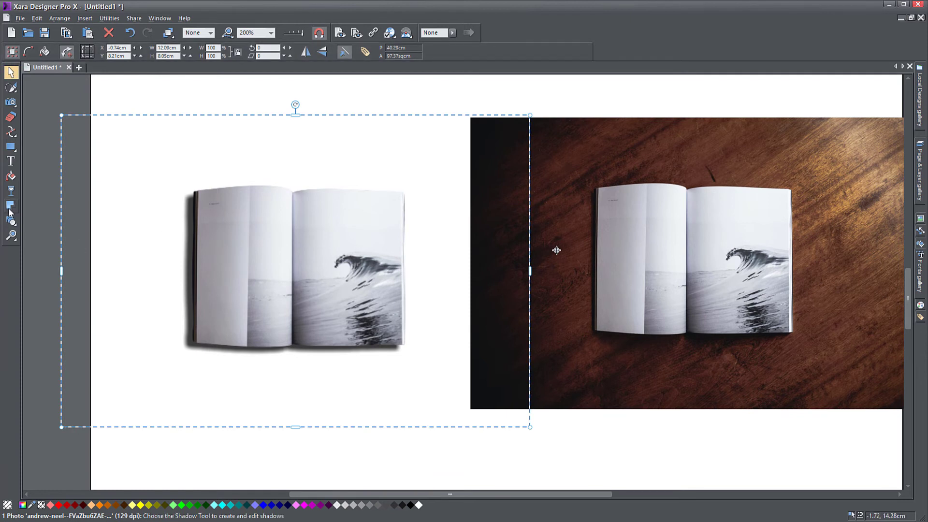
Tuck the book's drop shadow just under its lower edge at 15% transparency, then select the cutout
click(10, 205)
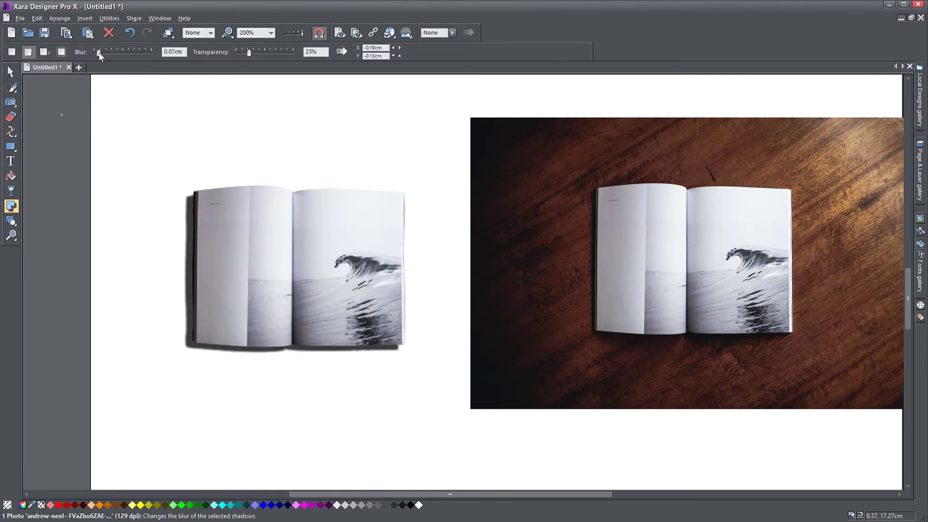
drag(97, 51, 95, 52)
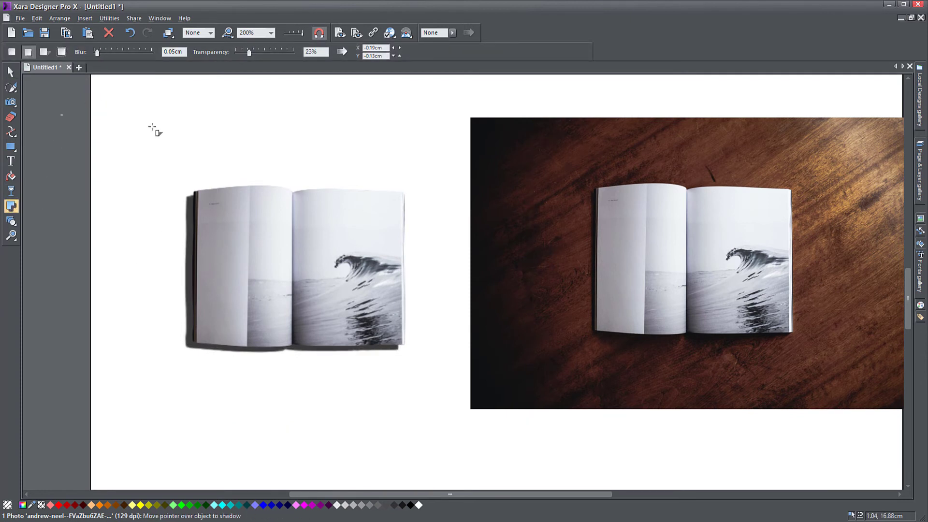
drag(248, 52, 242, 53)
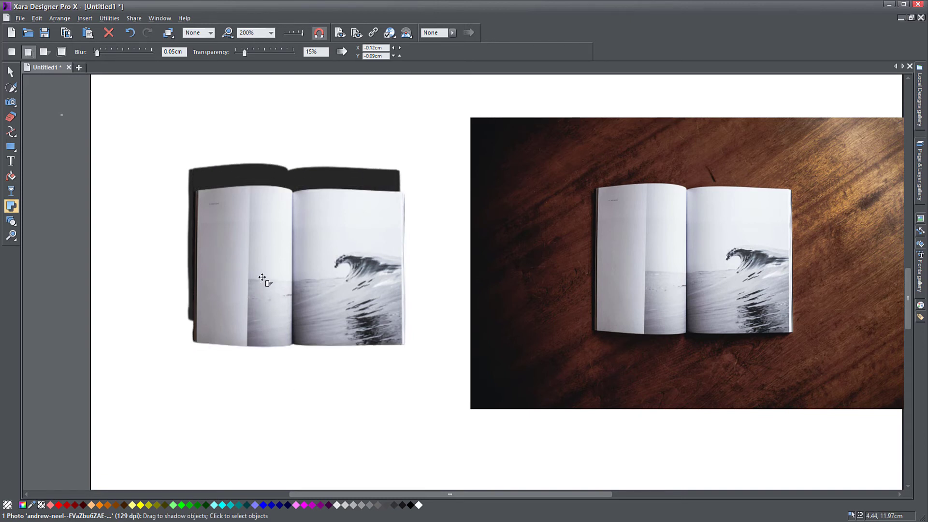
drag(262, 278, 259, 310)
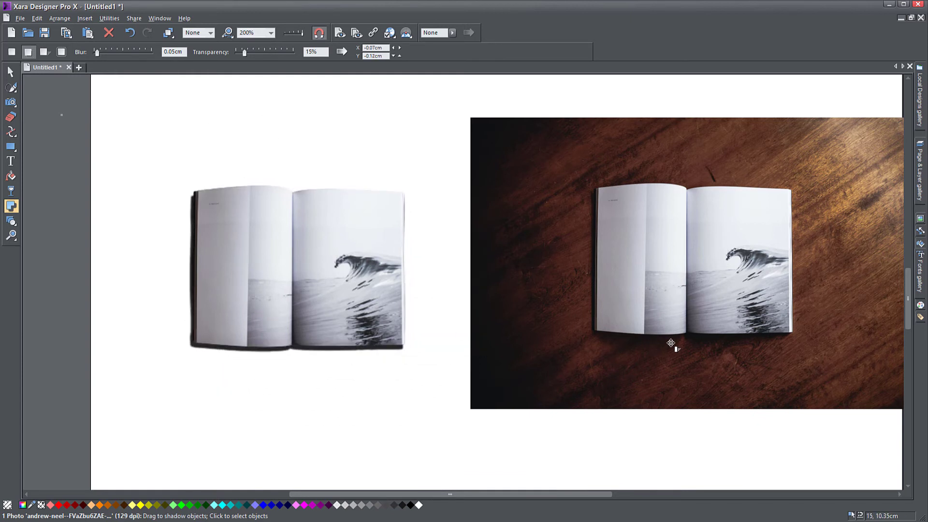
mouse_move(884, 137)
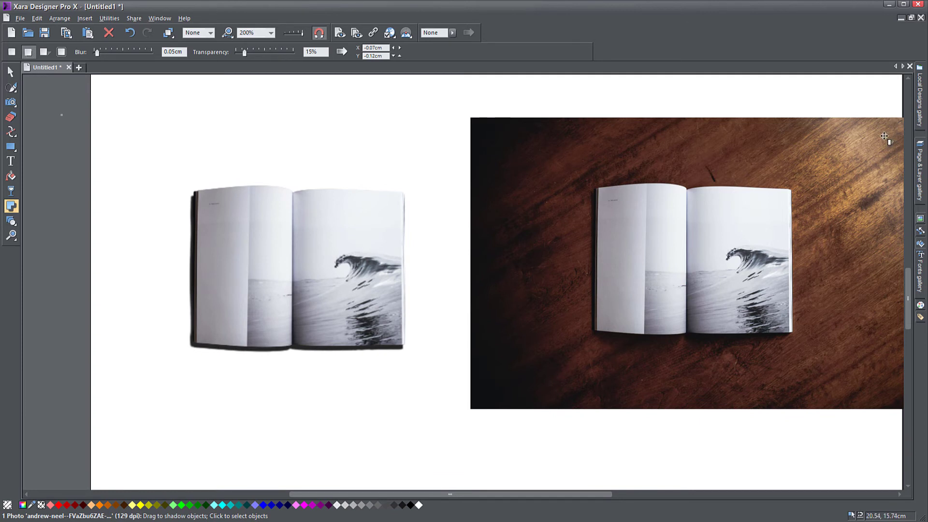
mouse_move(887, 141)
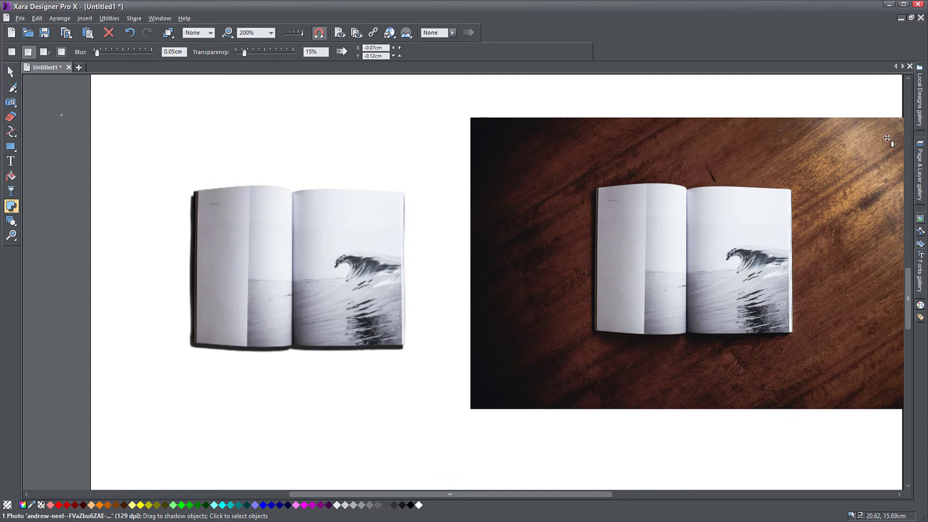
mouse_move(635, 346)
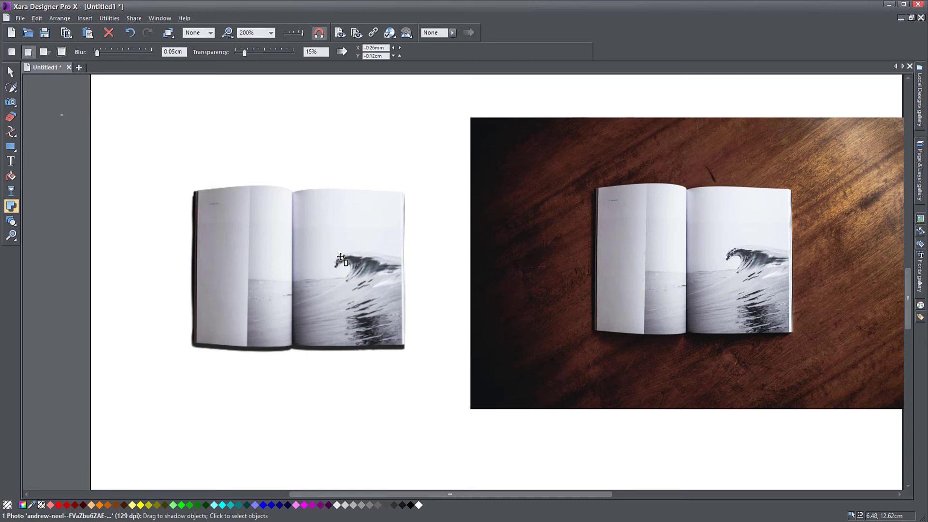
click(28, 53)
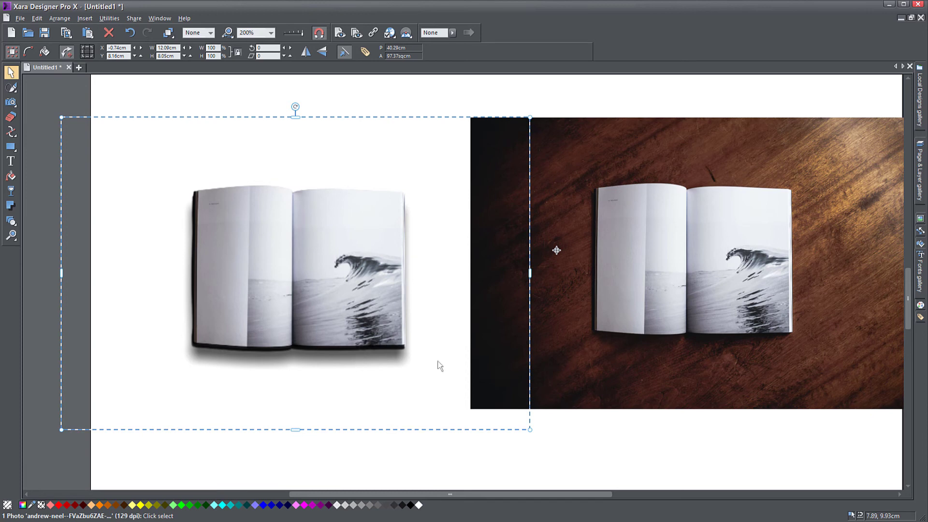
mouse_move(583, 346)
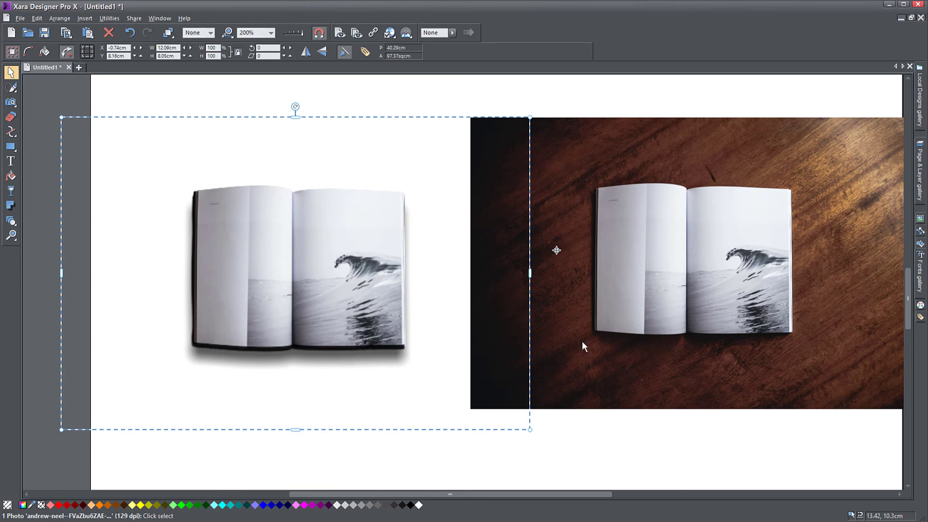
mouse_move(325, 289)
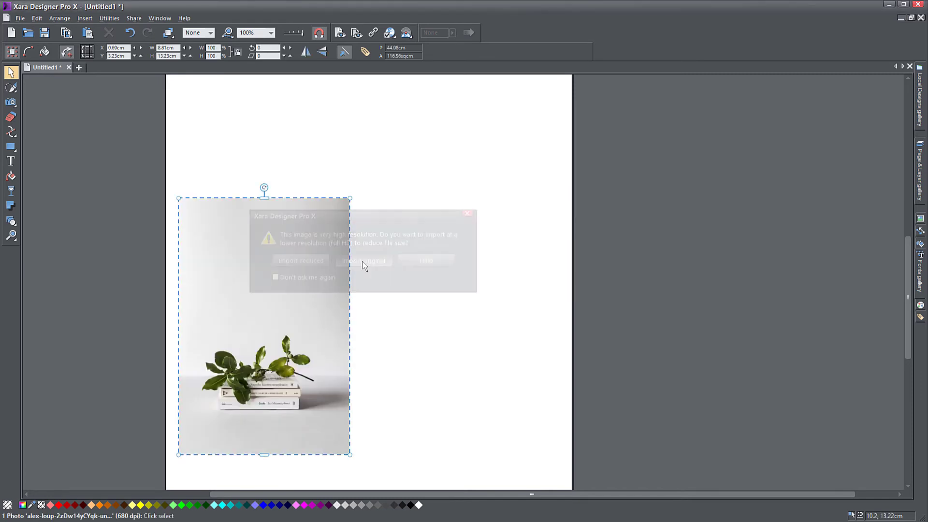
Import the book stack photo and place a copy of it beside the original
click(365, 260)
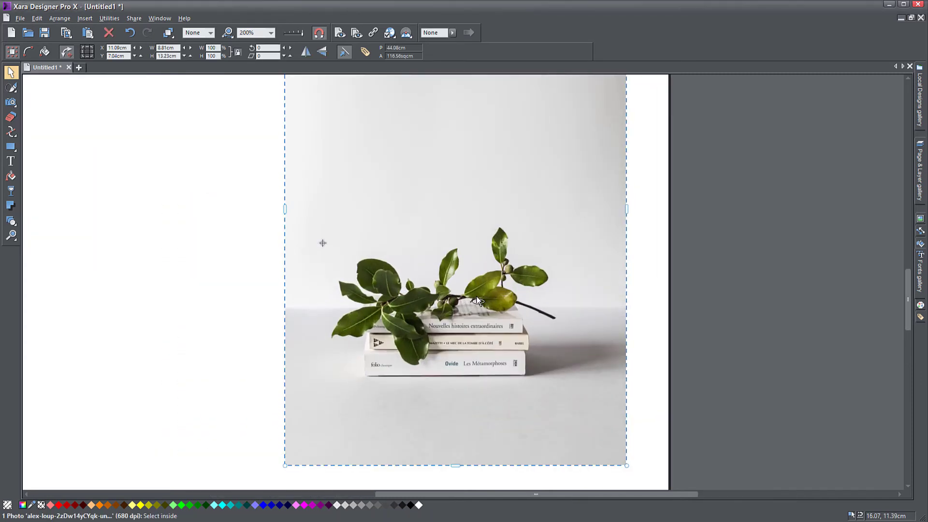
drag(476, 299, 573, 349)
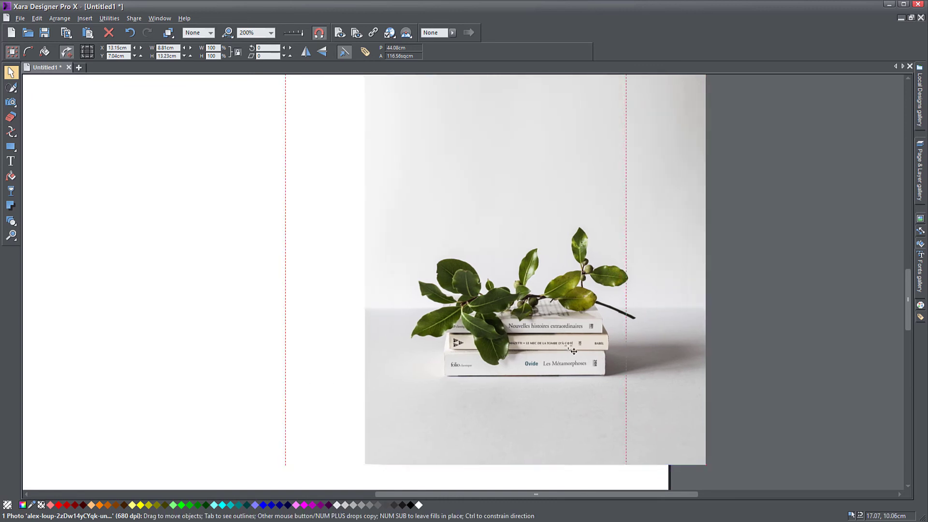
drag(572, 350, 603, 340)
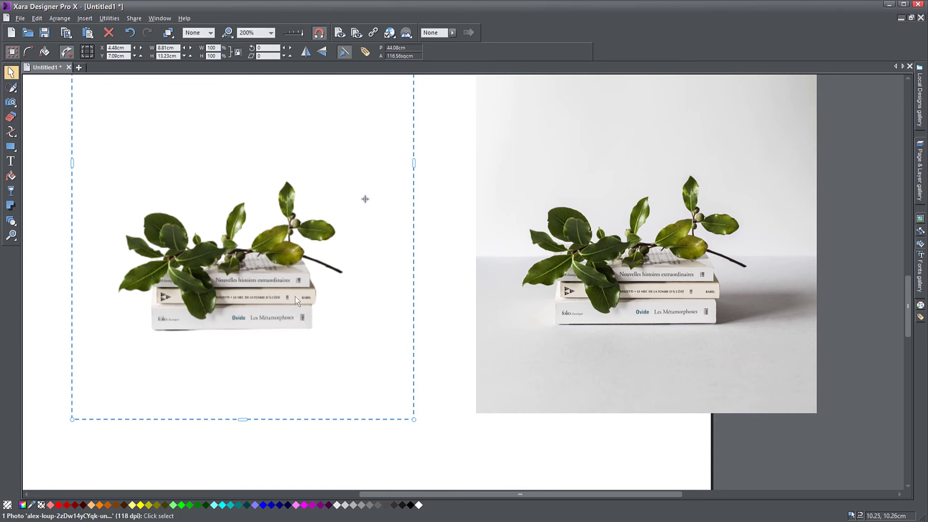
mouse_move(826, 310)
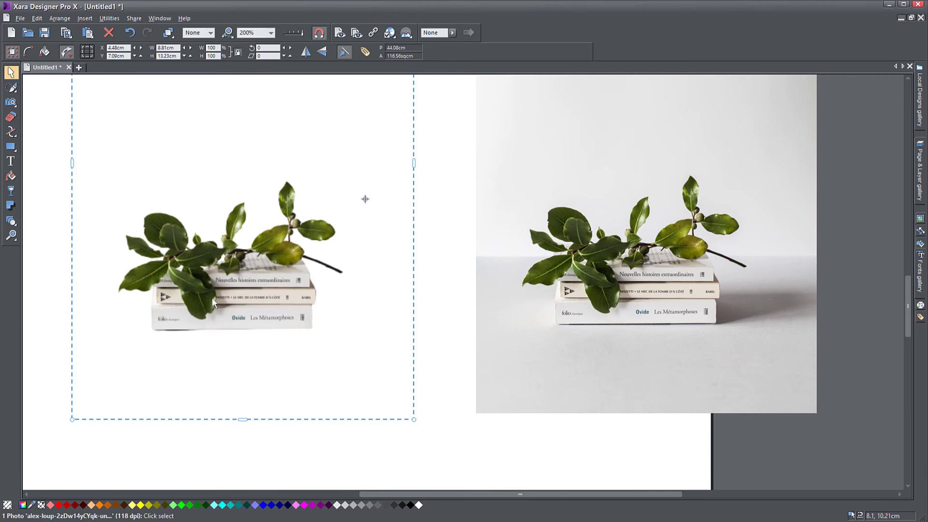
click(10, 206)
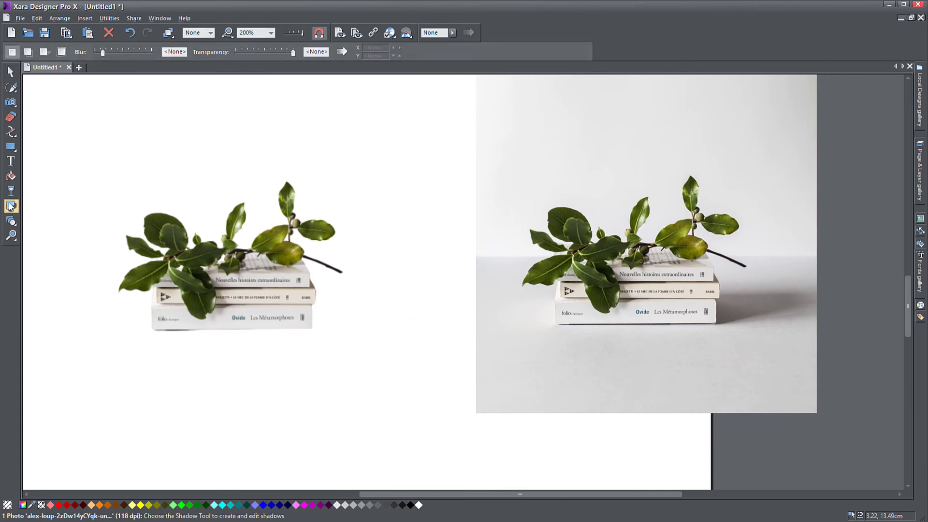
click(11, 206)
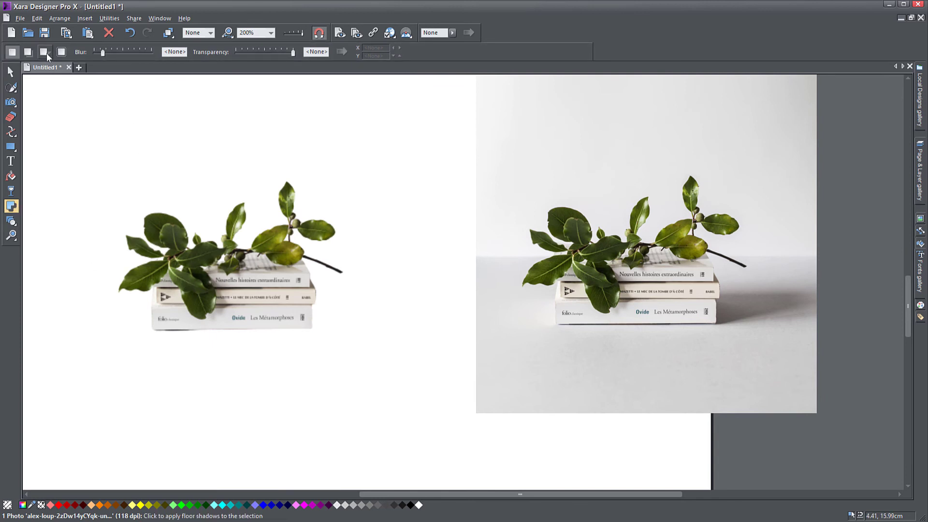
click(44, 52)
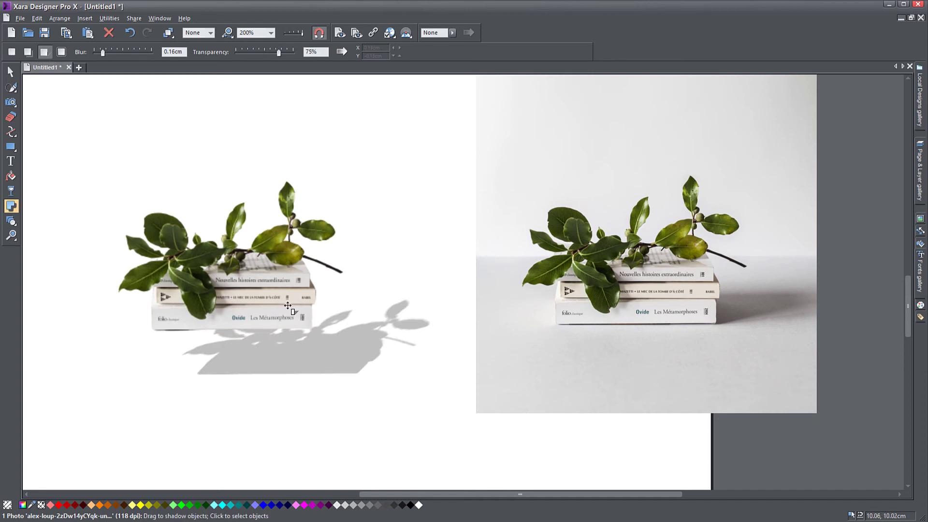
mouse_move(312, 377)
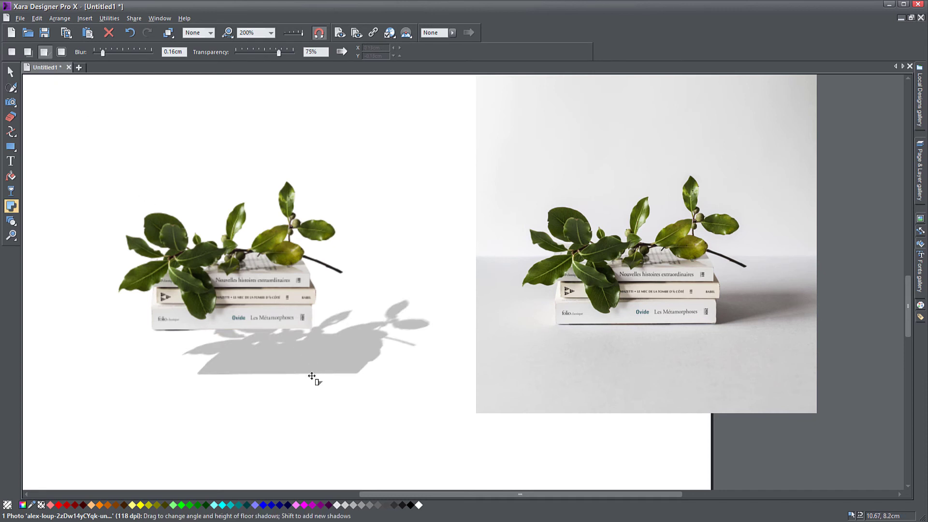
drag(312, 377, 266, 327)
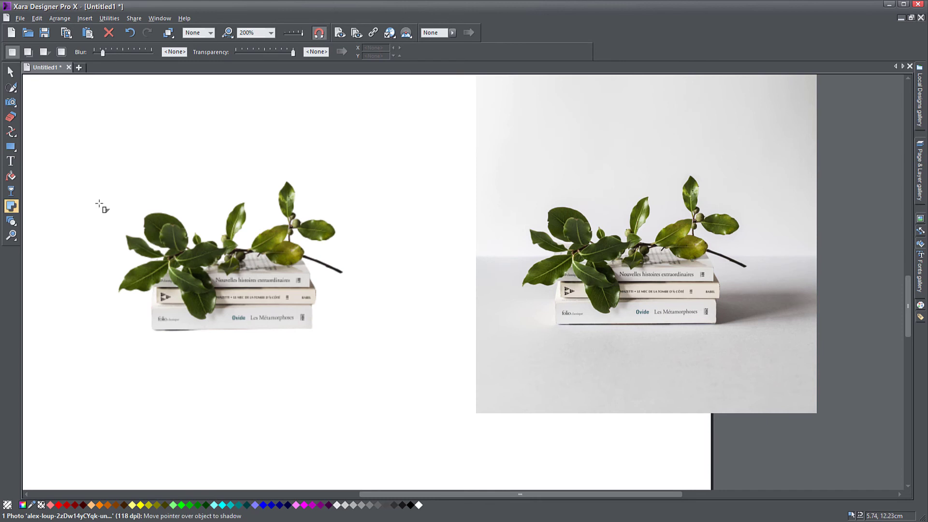
click(11, 101)
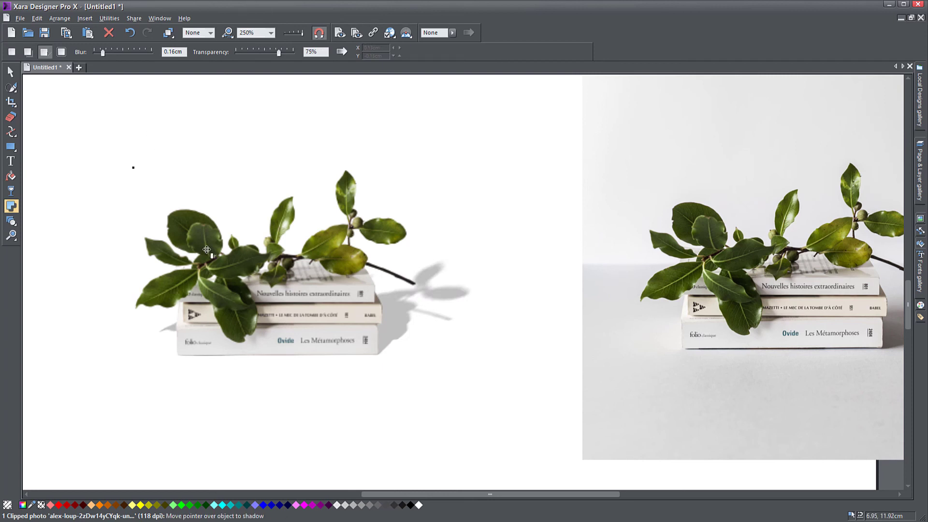
mouse_move(213, 354)
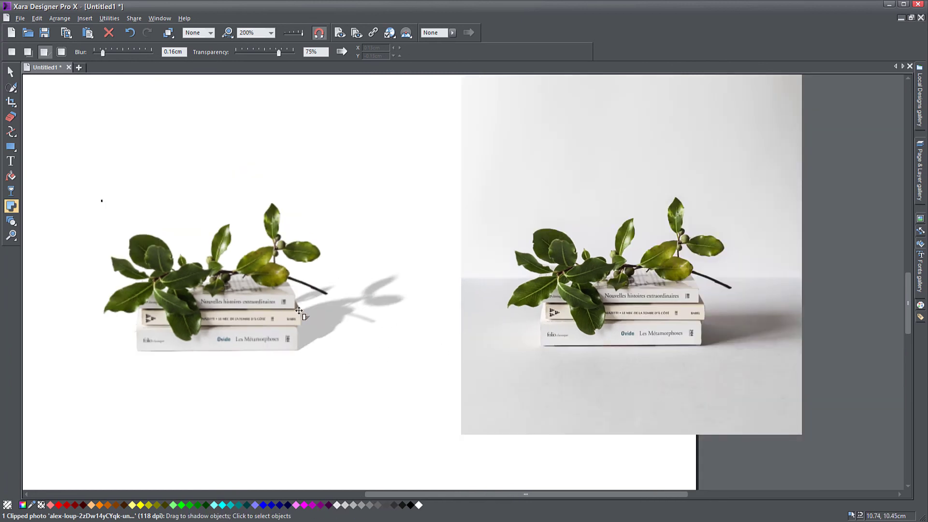
Set the book stack's floor shadow to 1.06cm blur and 42% transparency, stretched long to the right
drag(298, 310, 279, 262)
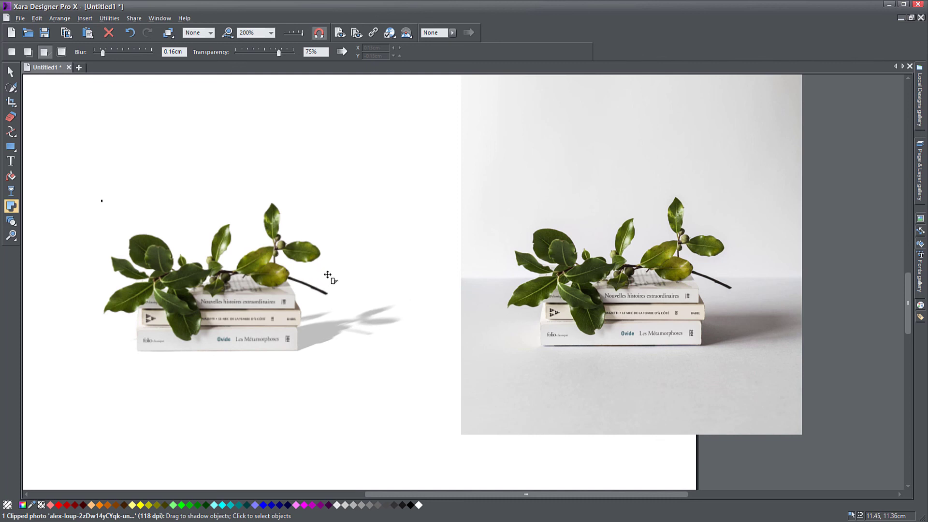
drag(102, 52, 143, 53)
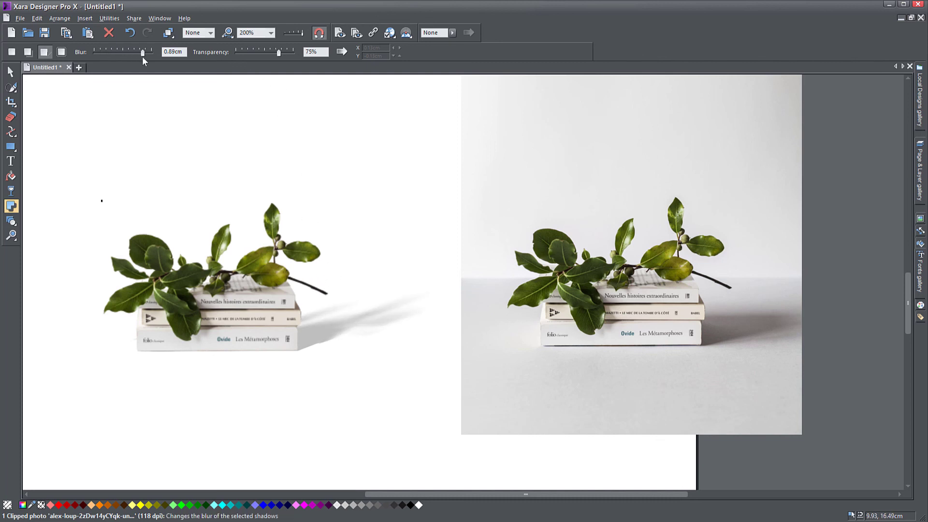
drag(278, 52, 257, 52)
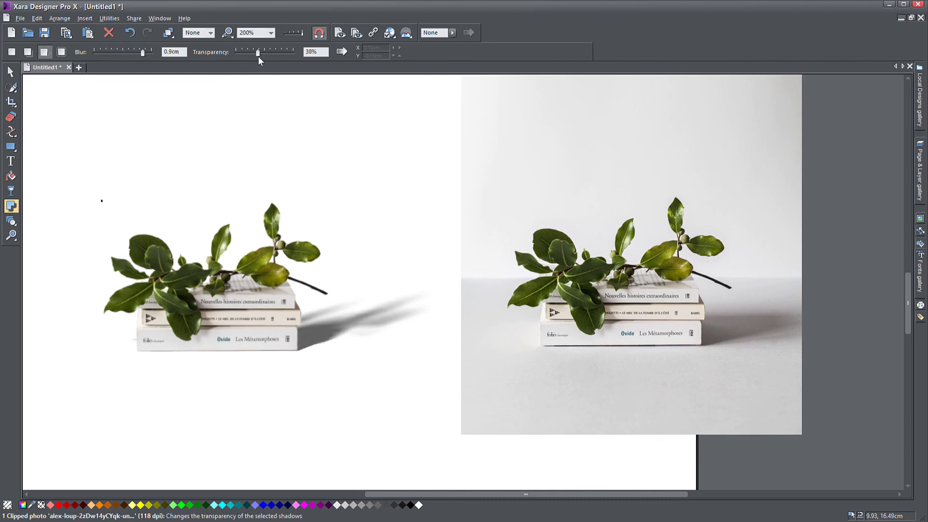
drag(139, 51, 151, 51)
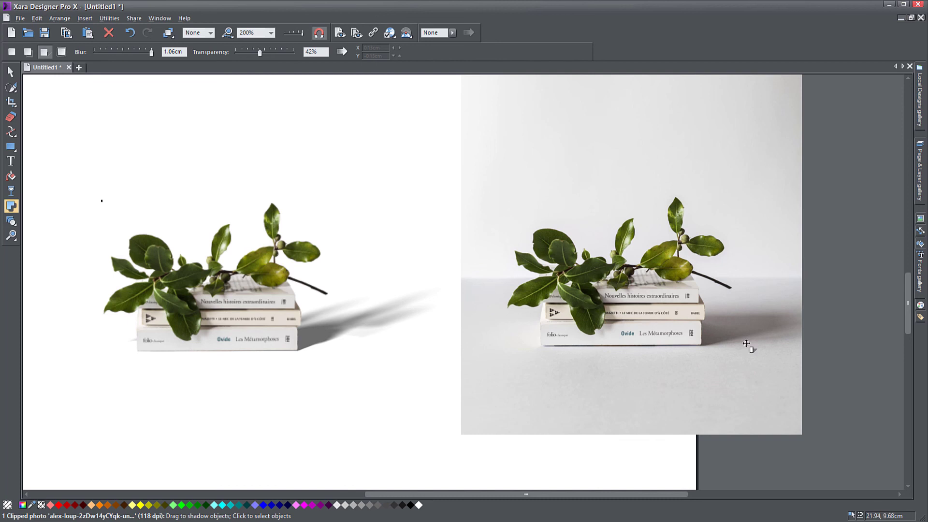
mouse_move(596, 251)
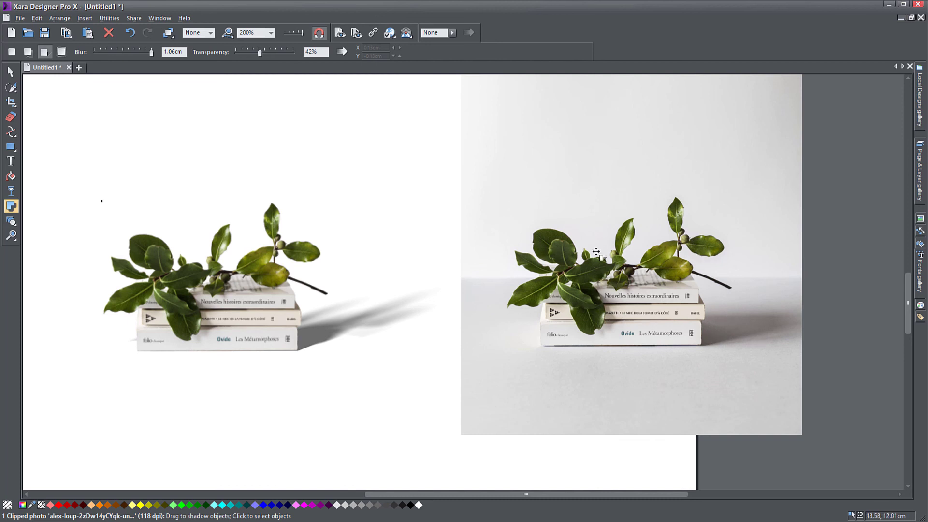
mouse_move(589, 263)
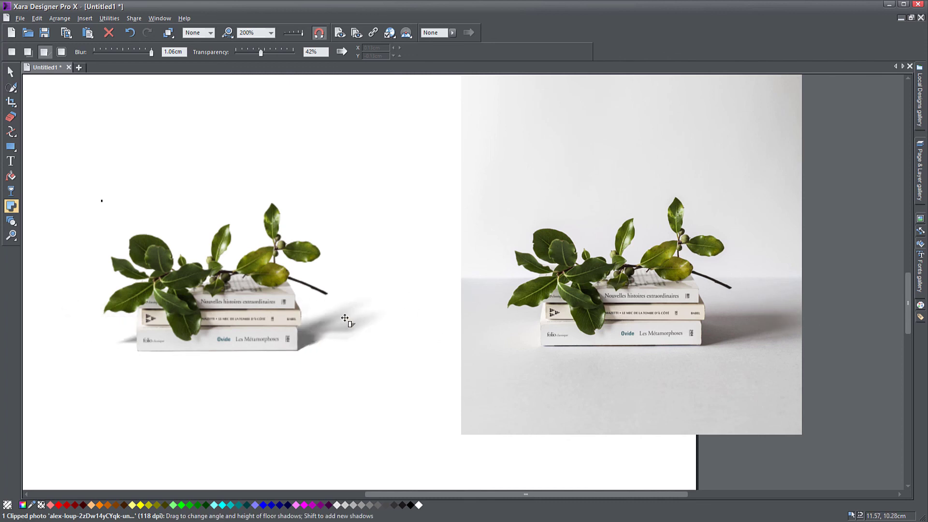
drag(344, 318, 488, 279)
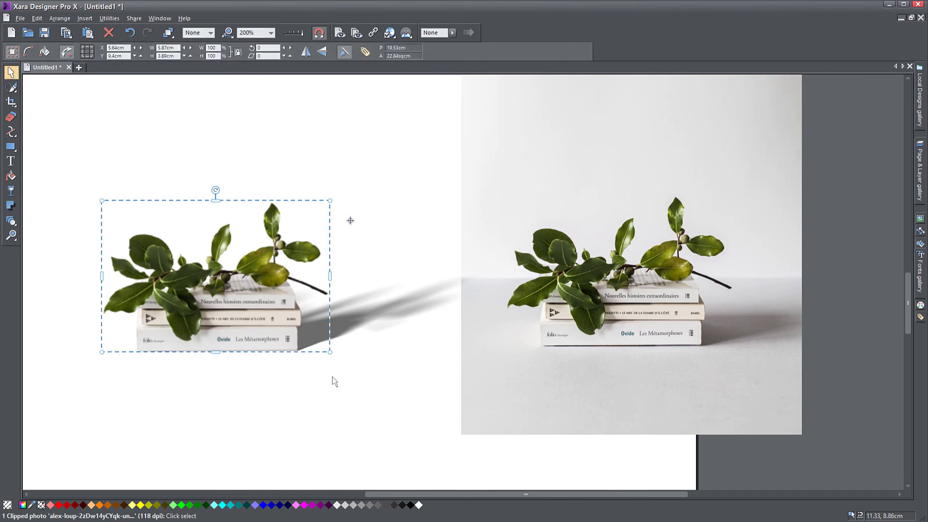
click(379, 416)
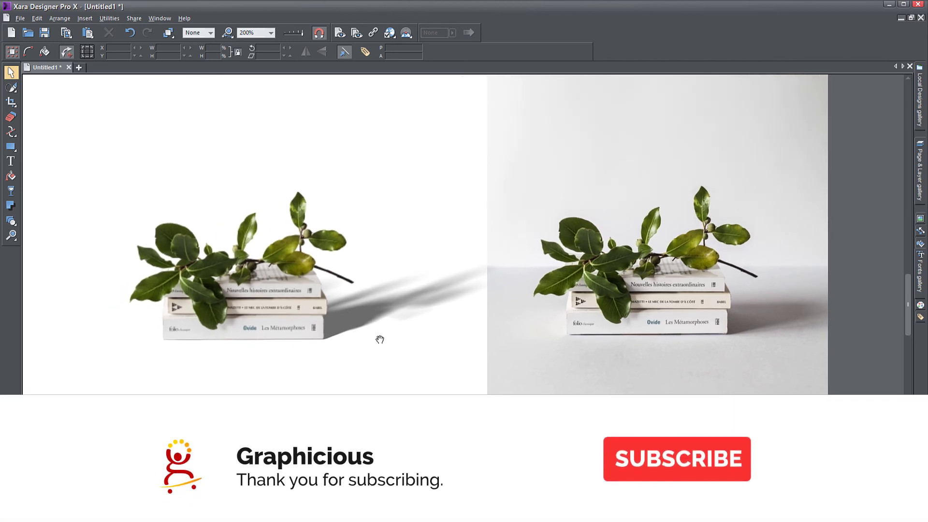
click(676, 458)
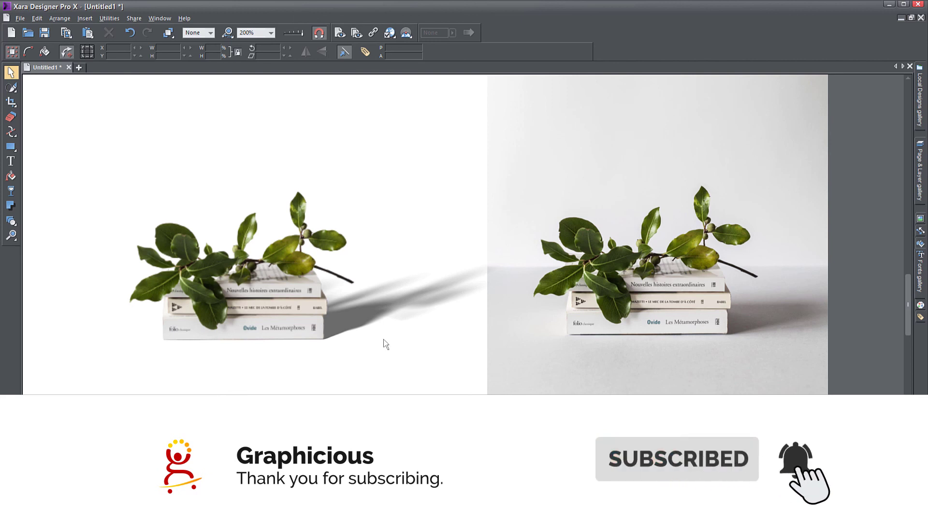